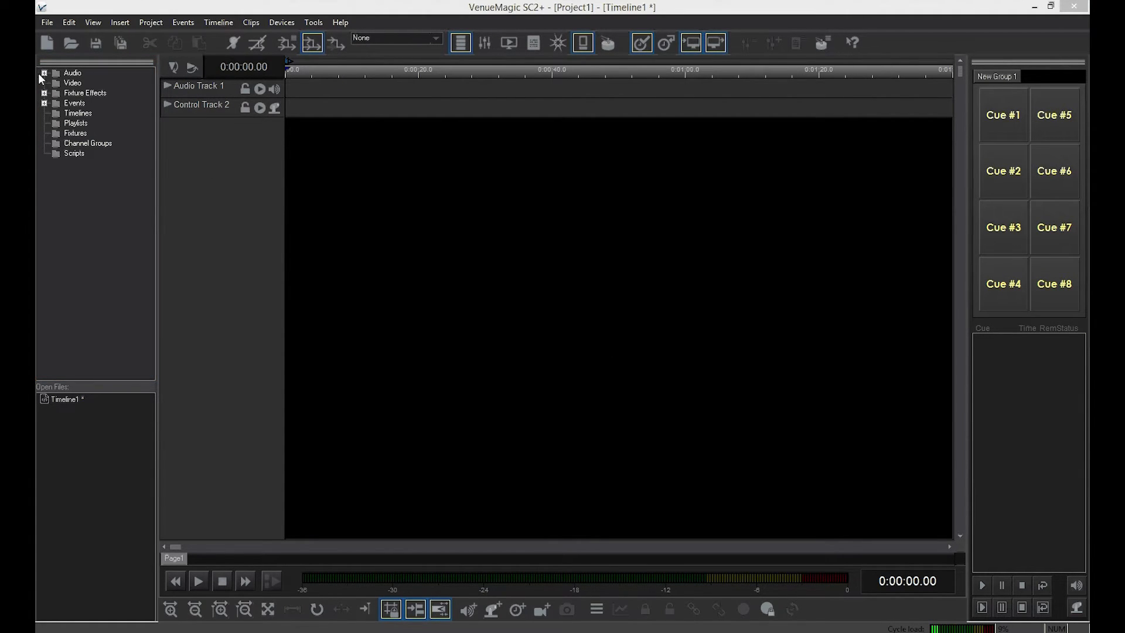
# Step: Drag Kings.mp3 from Audio > Music > Christmas Pageant onto the start of Audio Track 1
pyautogui.click(43, 73)
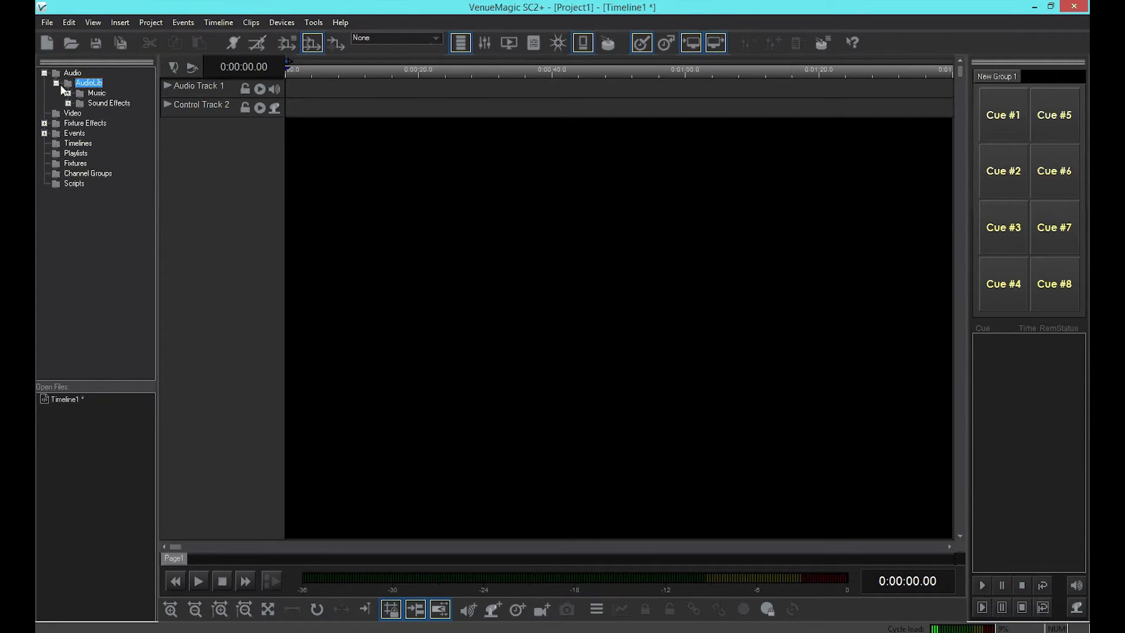
pyautogui.click(68, 93)
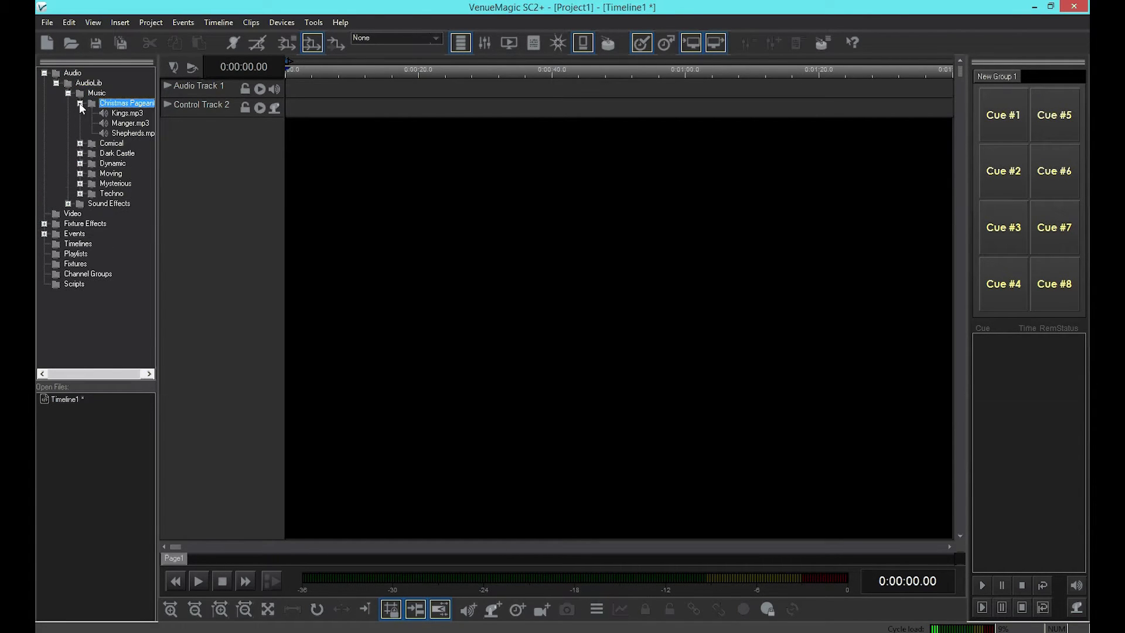
pyautogui.click(127, 113)
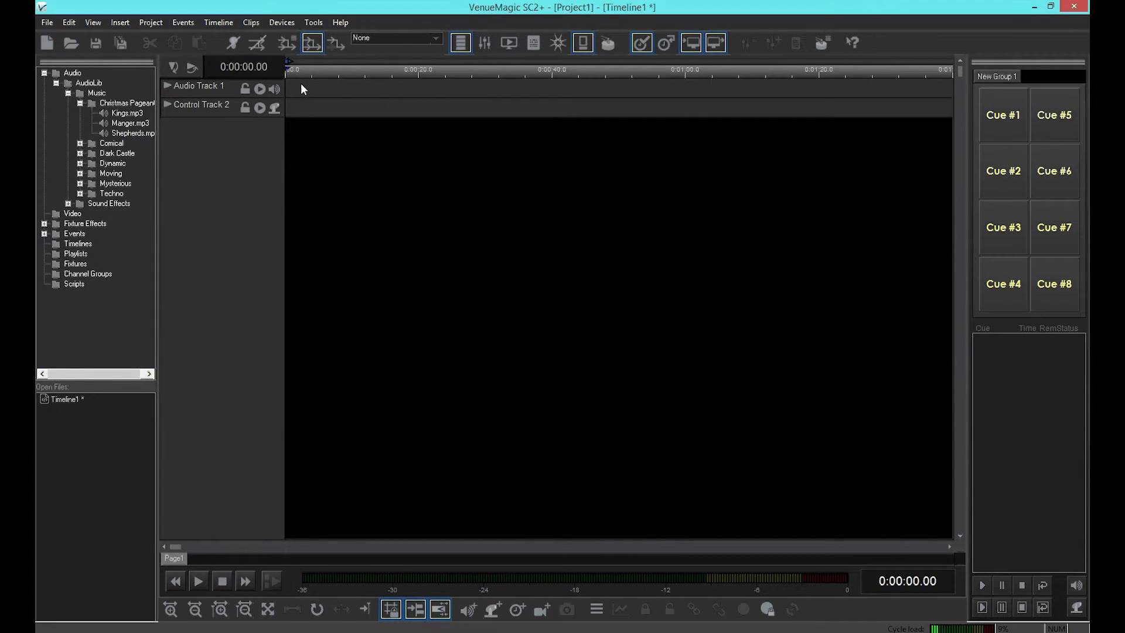
pyautogui.moveTo(127, 112); pyautogui.dragTo(379, 87)
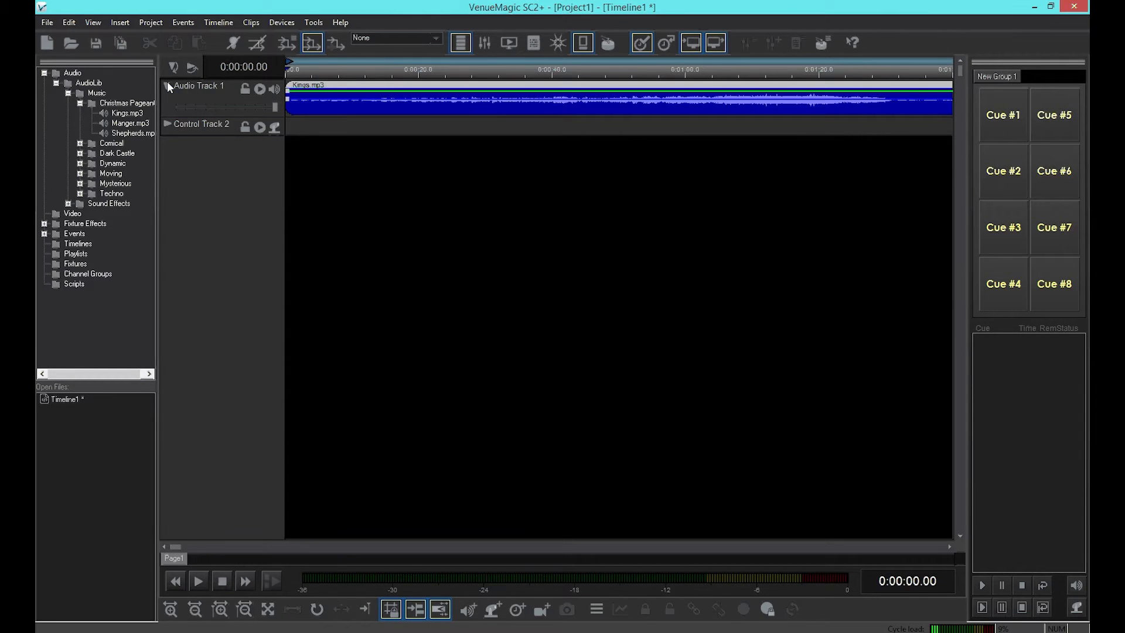
pyautogui.moveTo(165, 599)
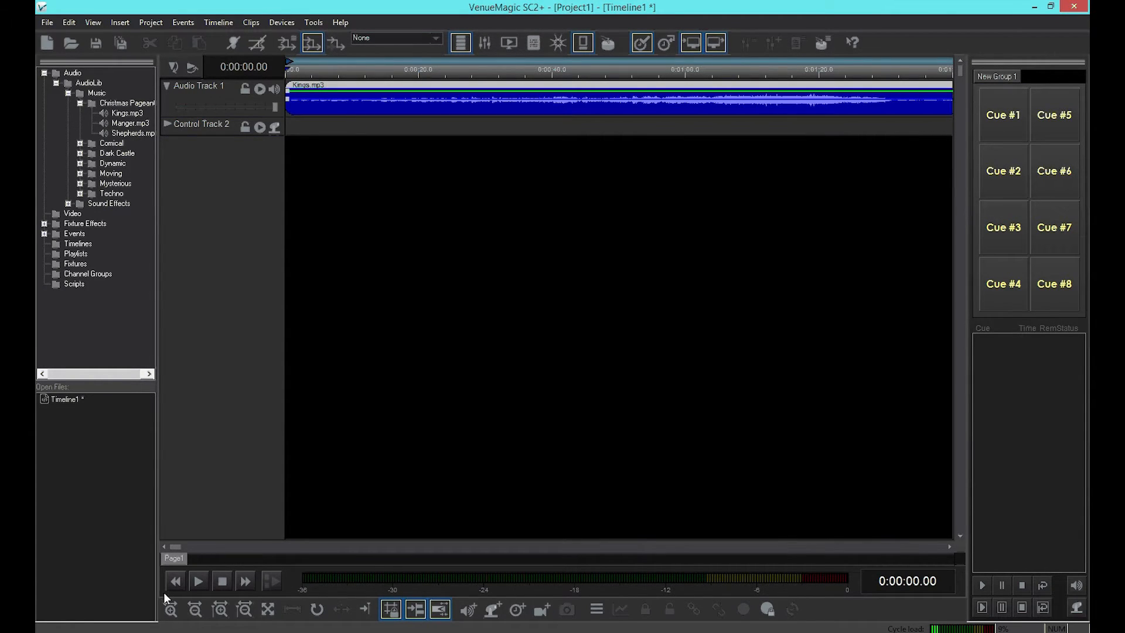
# Step: Select the Kings.mp3 clip and zoom to fit it across the timeline (length 3:09.19)
pyautogui.click(170, 609)
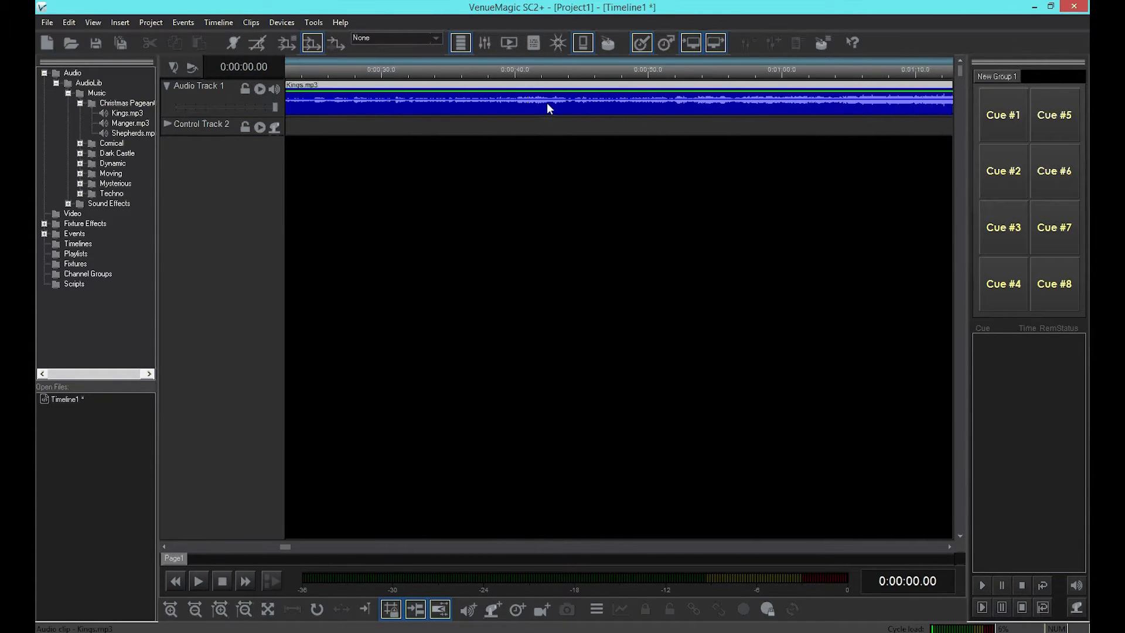
pyautogui.click(547, 108)
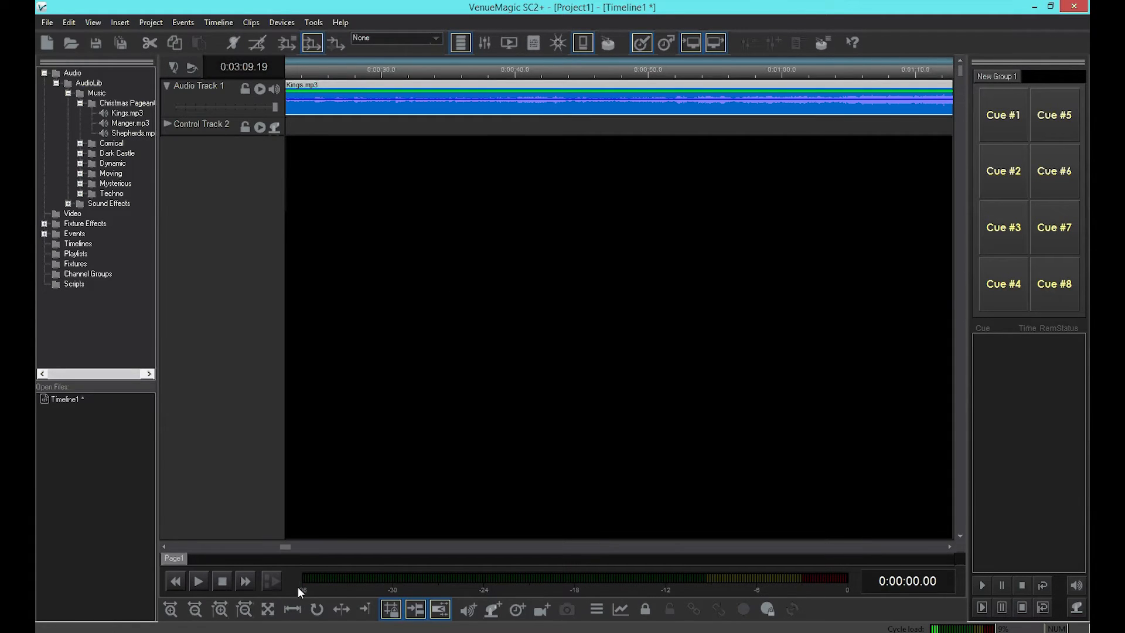
pyautogui.moveTo(267, 609)
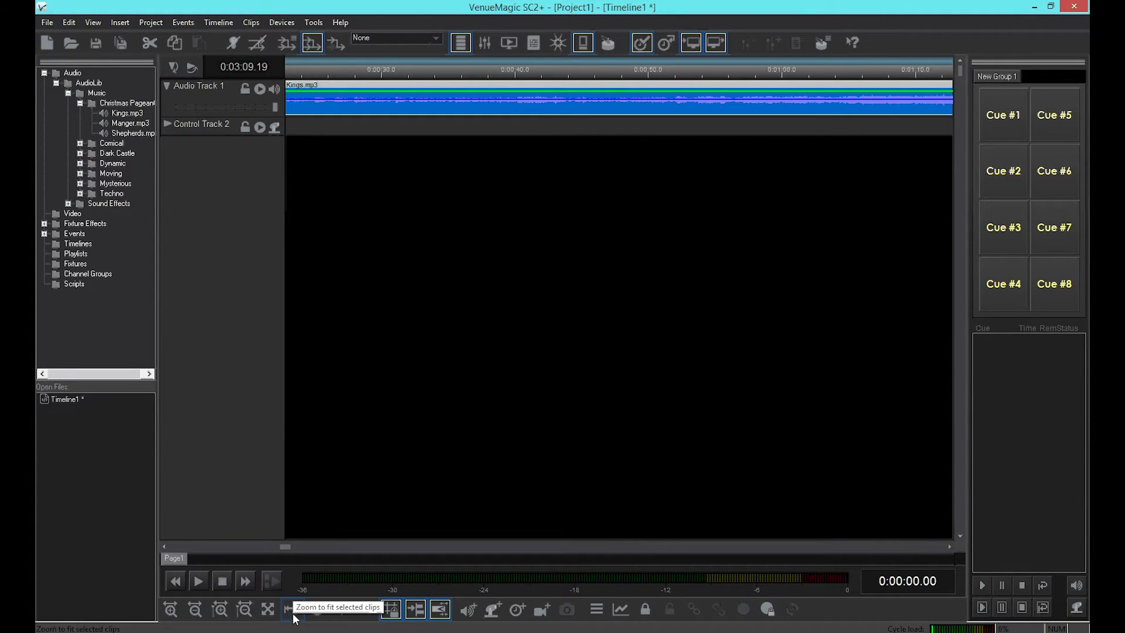
pyautogui.click(267, 609)
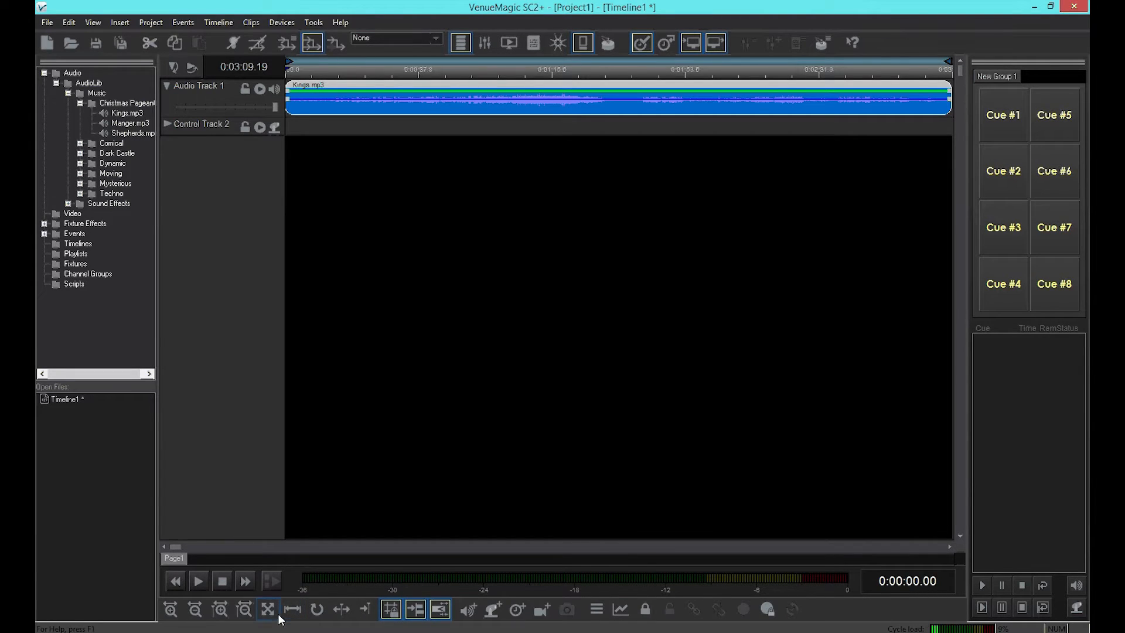
pyautogui.moveTo(244, 610)
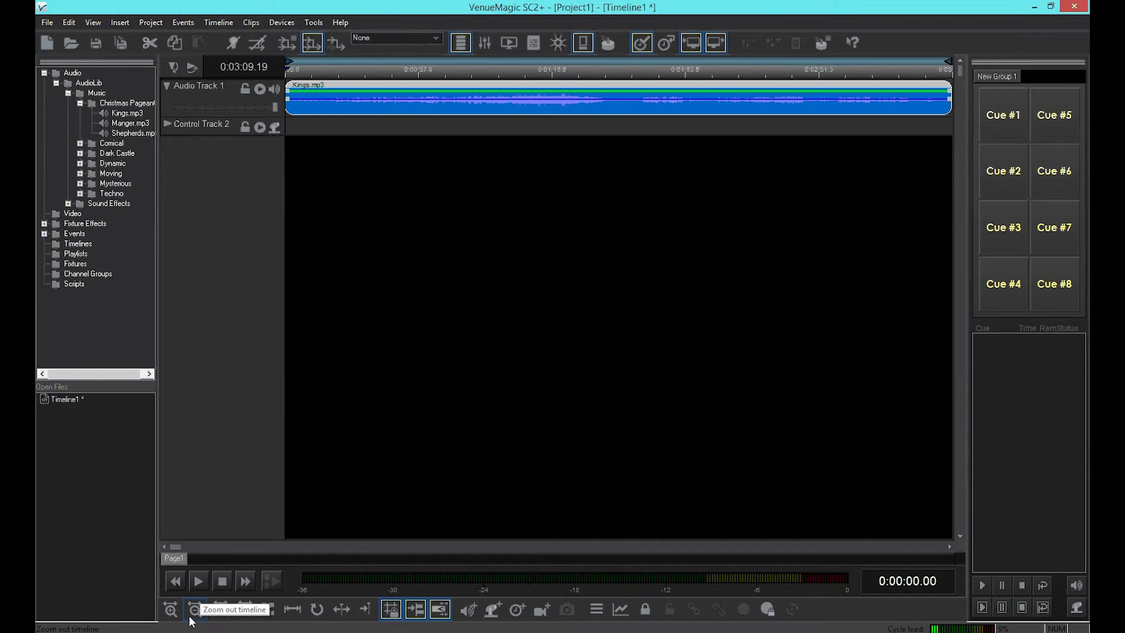
pyautogui.moveTo(175, 582)
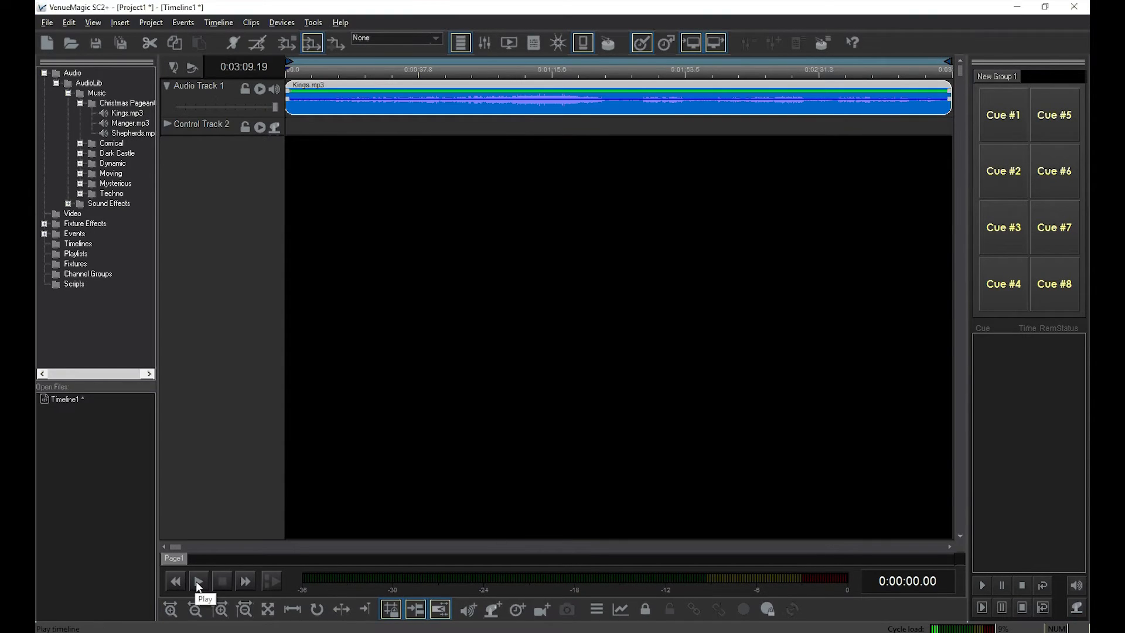
# Step: Play Kings.mp3 briefly from the start and stop playback
pyautogui.click(199, 581)
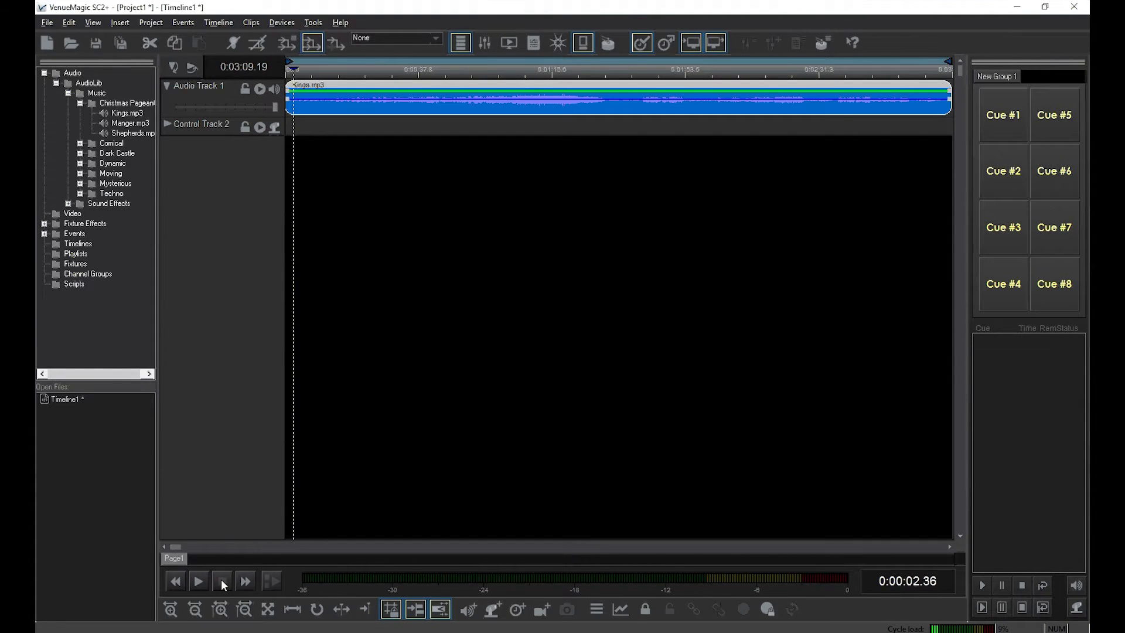
pyautogui.press('space')
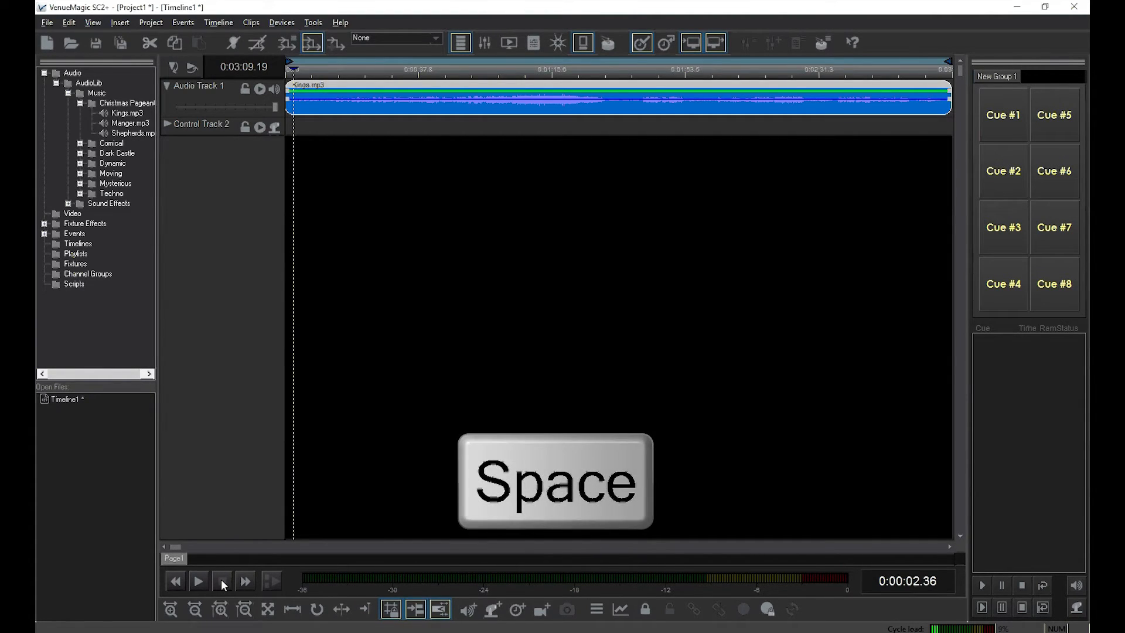
pyautogui.press('space')
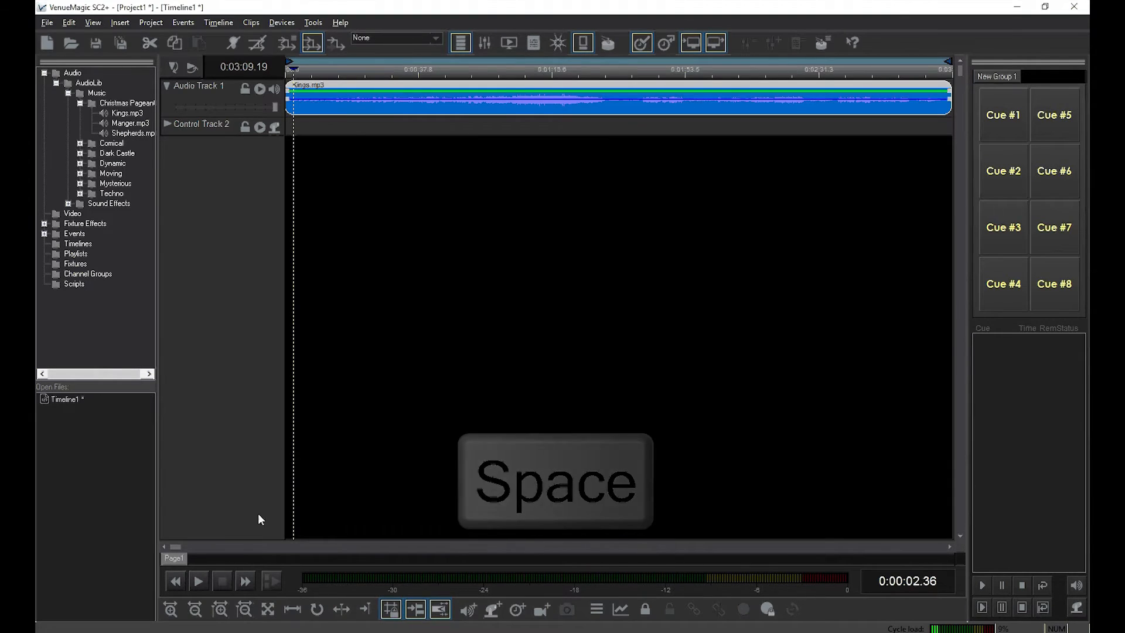
pyautogui.press('space')
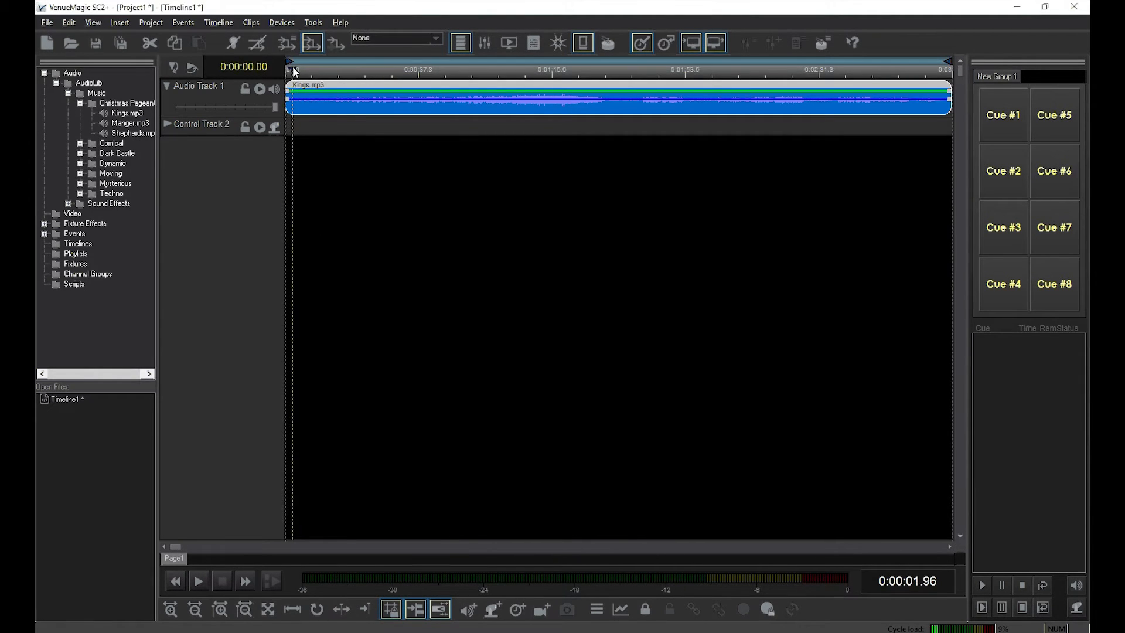
# Step: Move the playhead on the ruler to about 46 seconds into the song
pyautogui.click(466, 69)
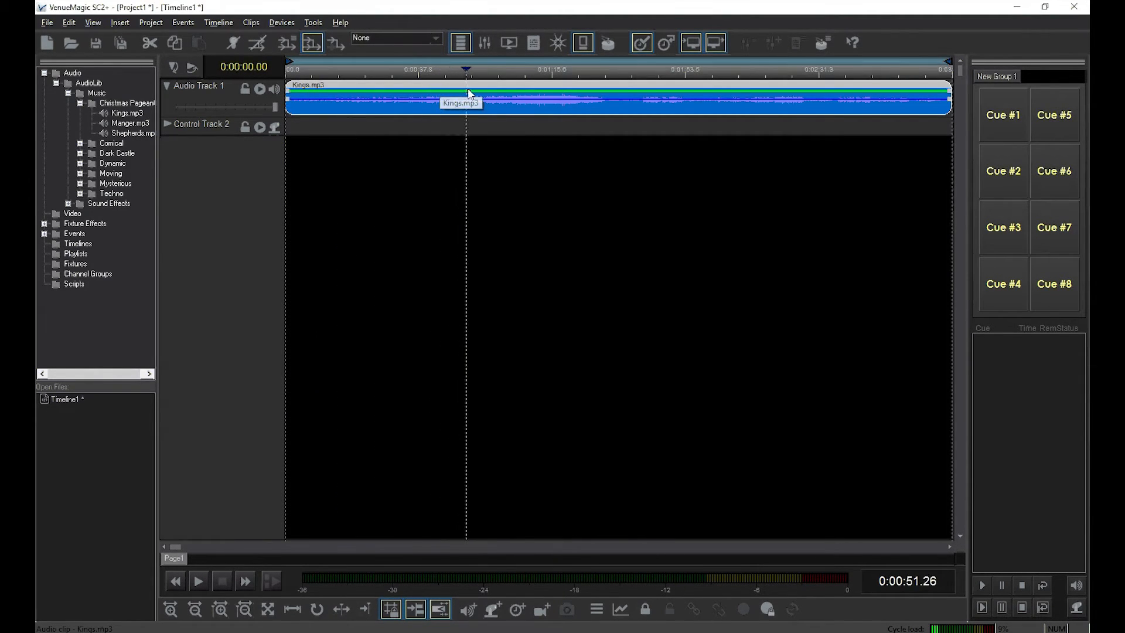
pyautogui.click(459, 105)
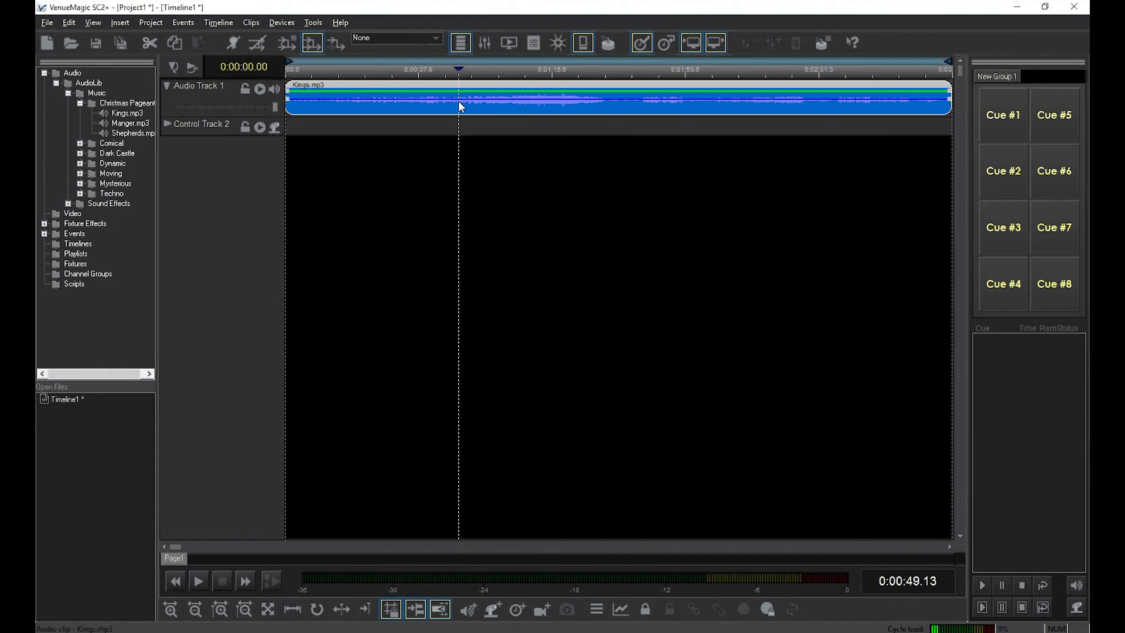
pyautogui.click(450, 69)
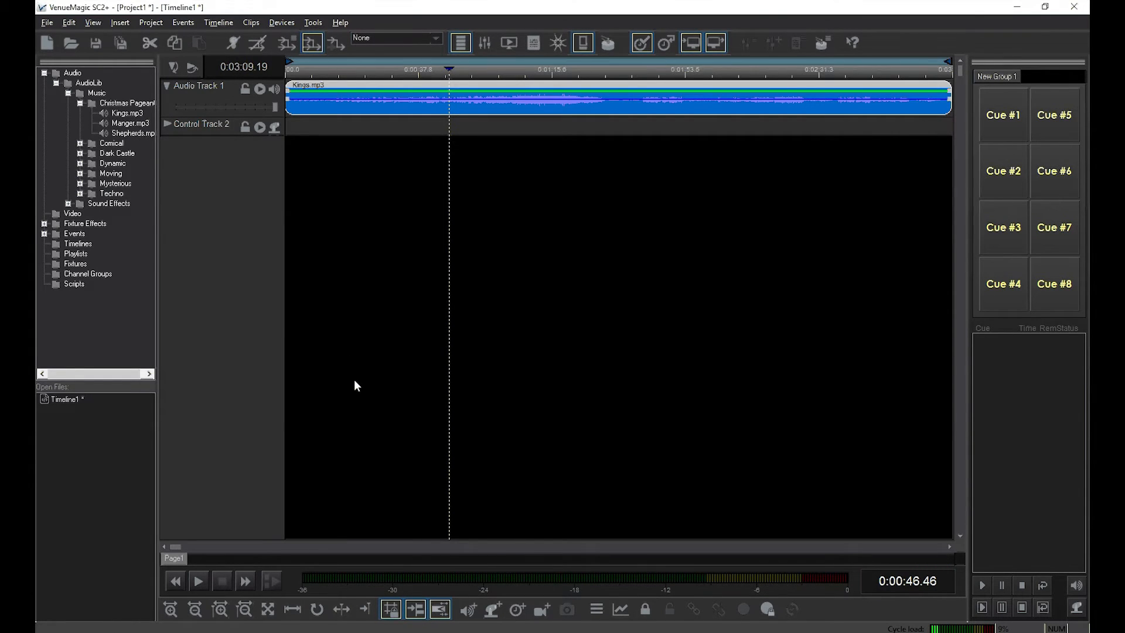
pyautogui.moveTo(198, 580)
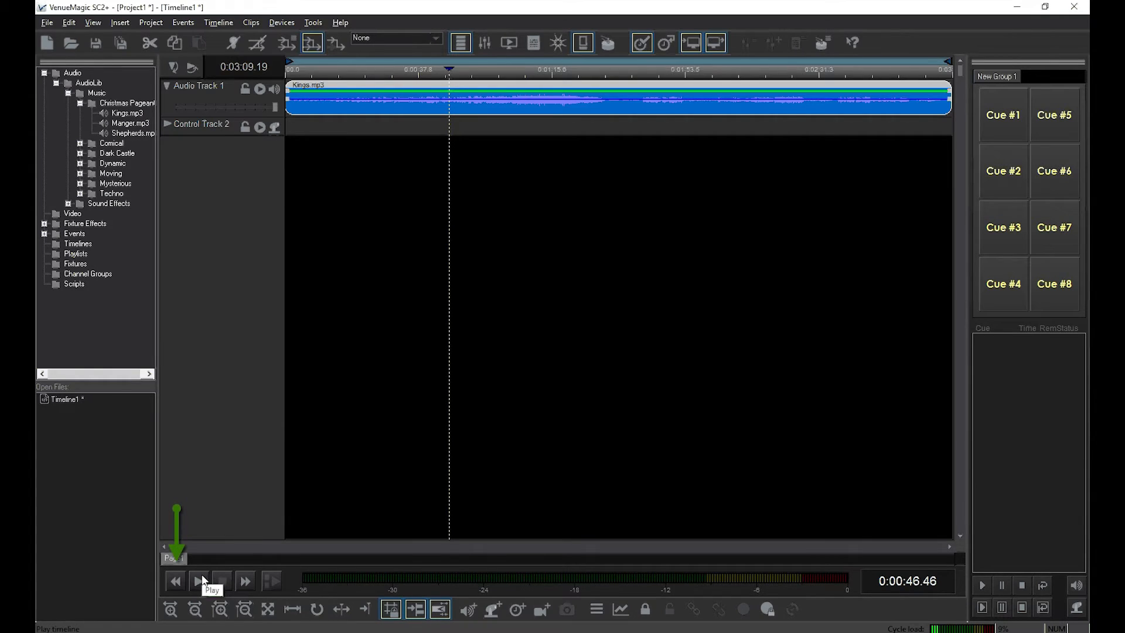
# Step: Play from 46 seconds, fast-forwarding and fast-reversing through the passage
pyautogui.click(199, 580)
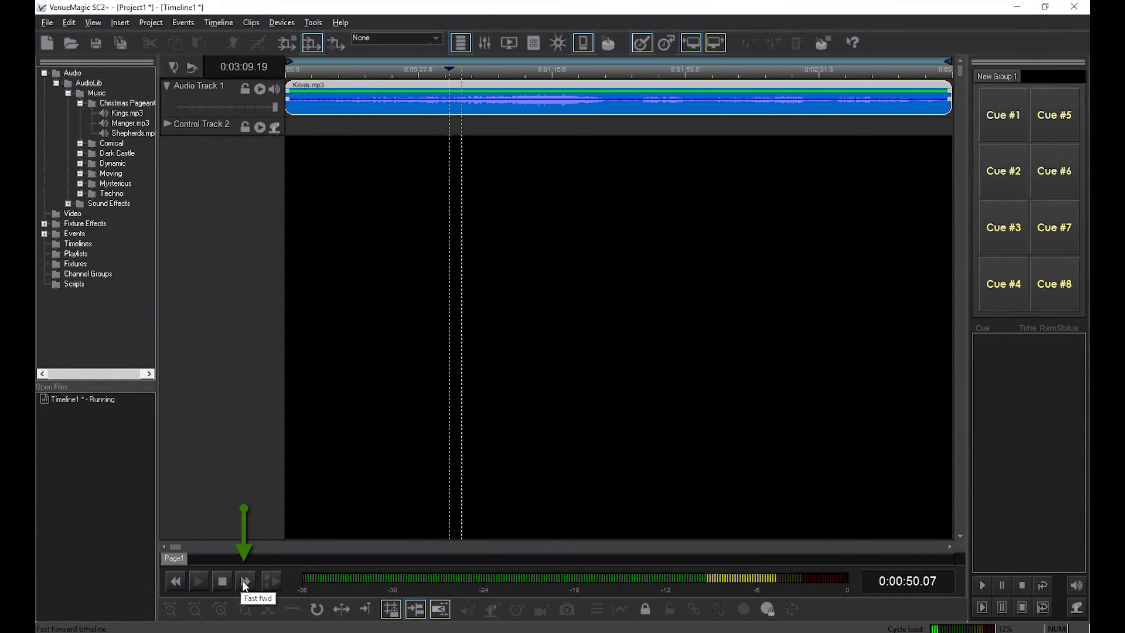
pyautogui.click(244, 581)
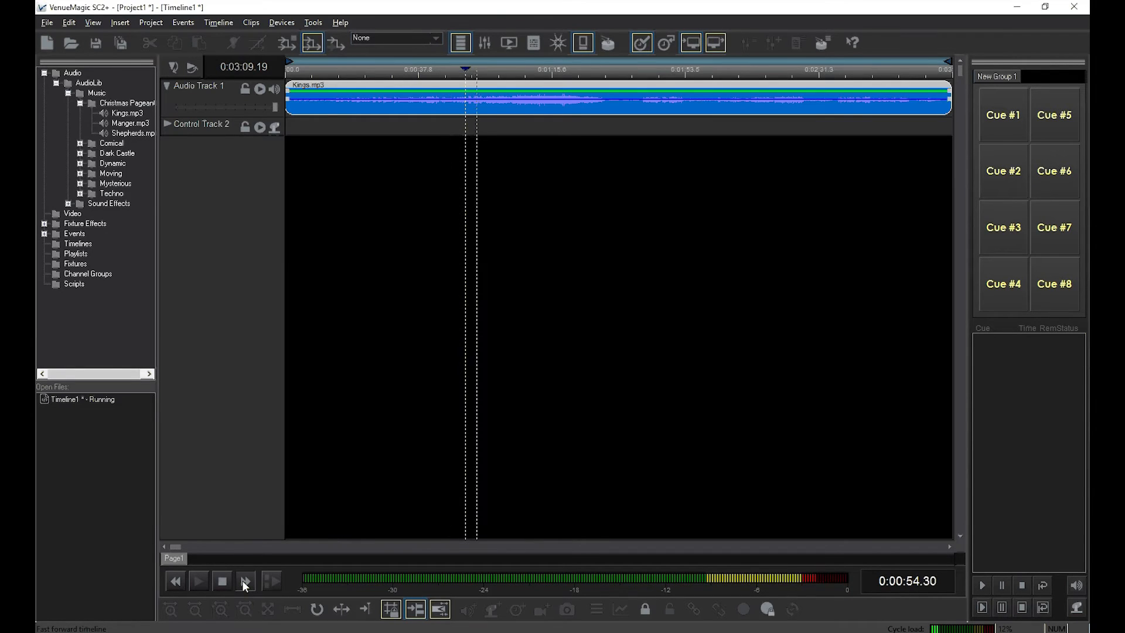
pyautogui.click(175, 581)
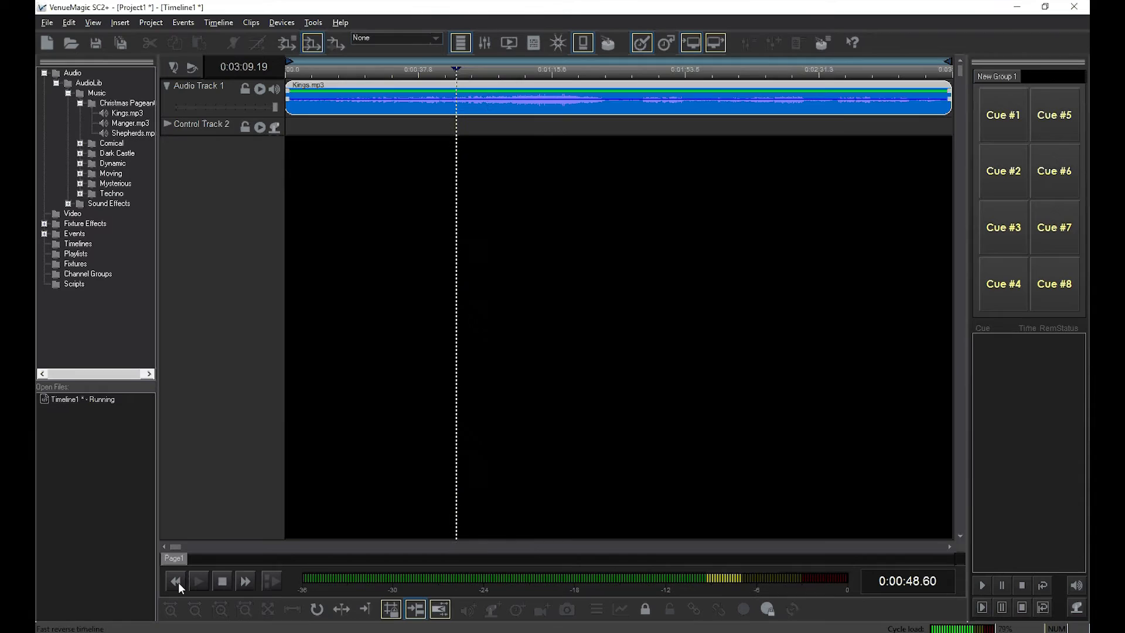
pyautogui.moveTo(194, 609)
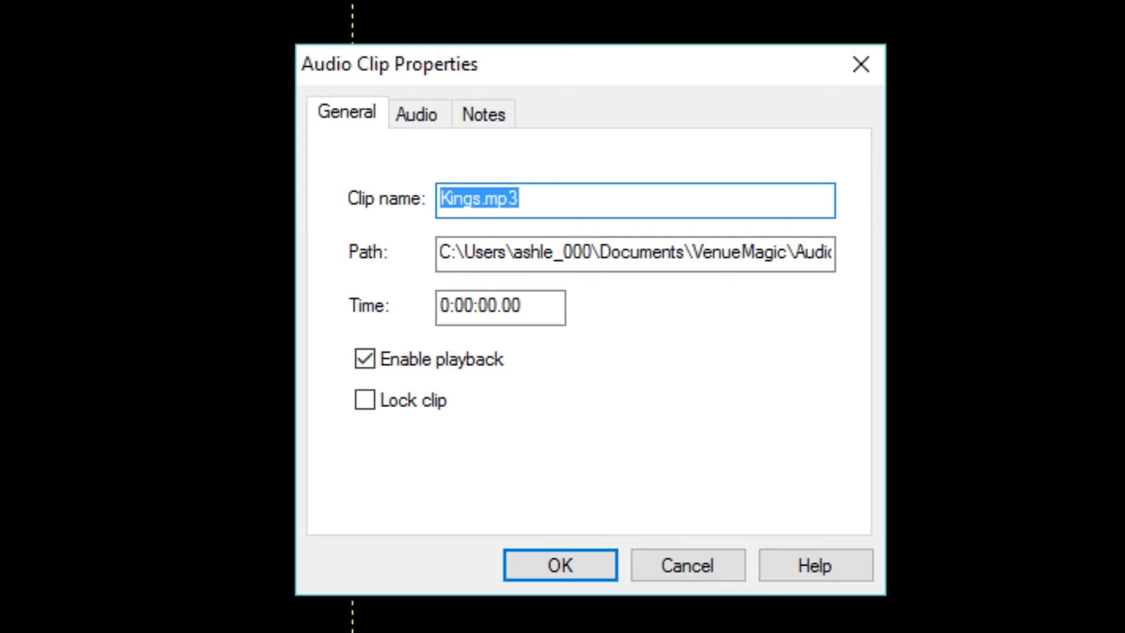
# Step: Bring up help for the Kings.mp3 Audio Clip Properties dialog
pyautogui.press('F1')
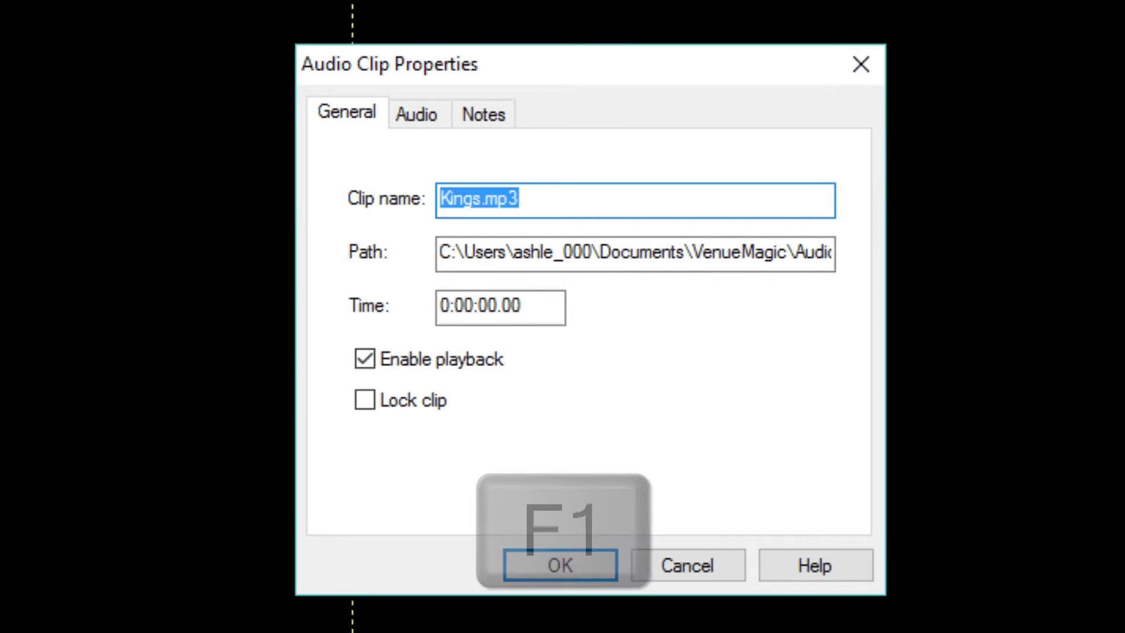
pyautogui.press('f1')
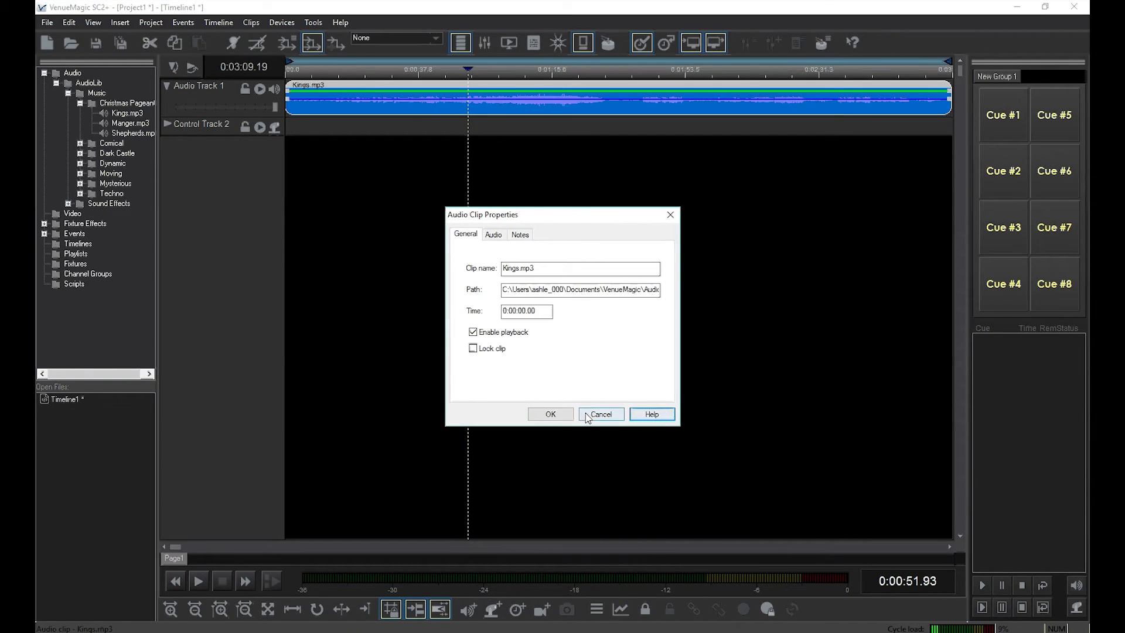
# Step: Cancel the clip properties and place the playhead near 1:25.8 inside the Kings clip
pyautogui.click(601, 414)
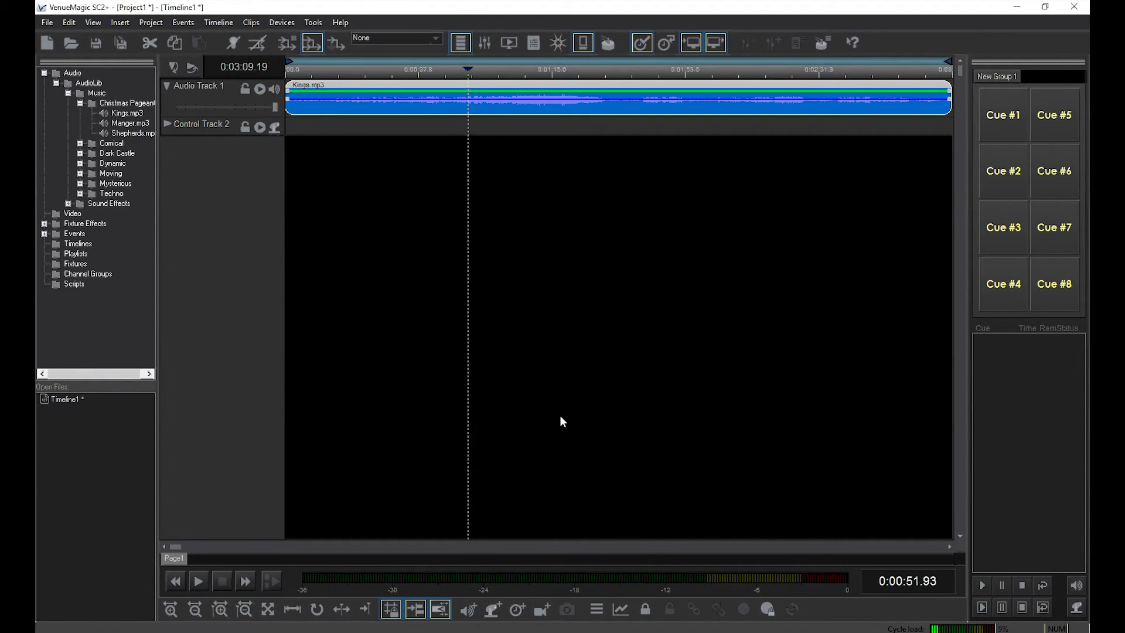
pyautogui.moveTo(629, 369)
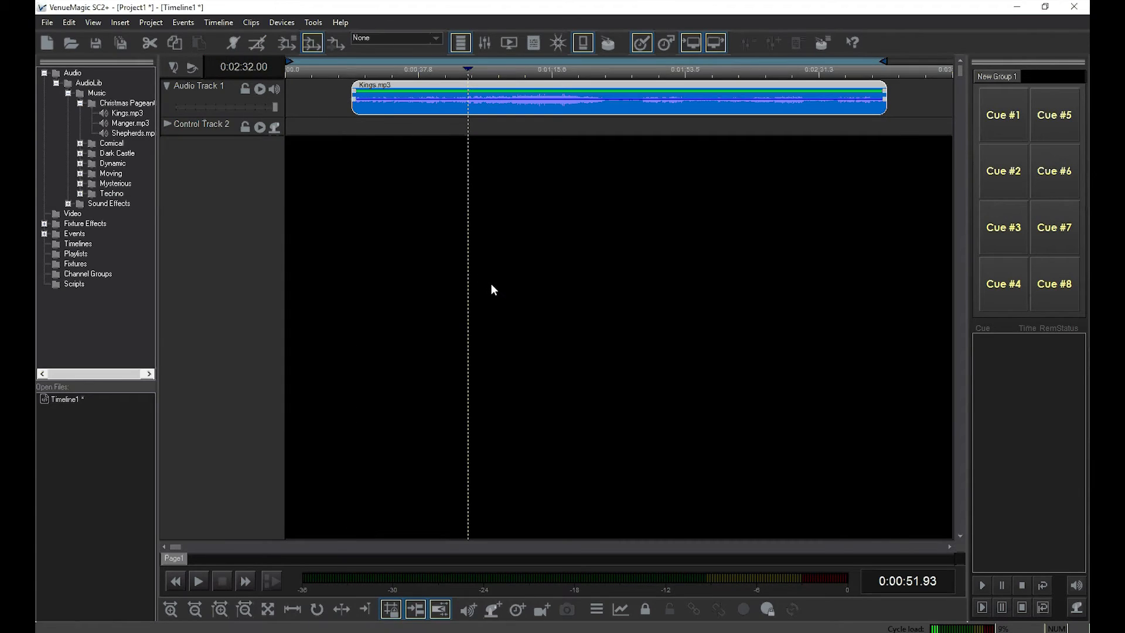
pyautogui.click(588, 70)
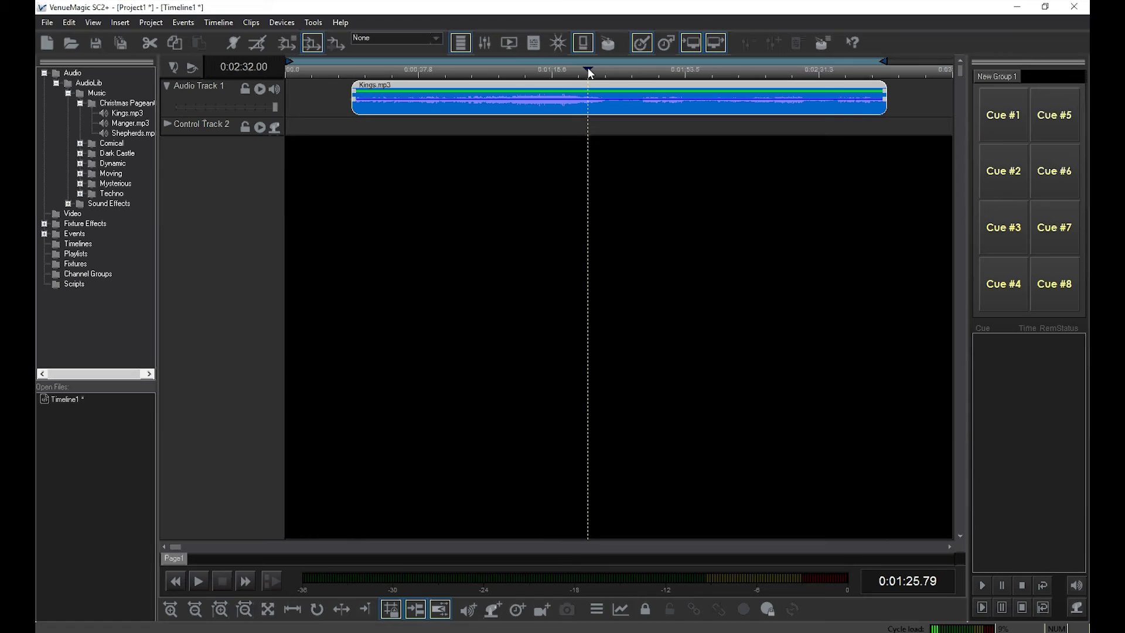
# Step: Split the Kings clip at the cursor via its context menu, then move the playhead back to about 50.7 s
pyautogui.rightClick(588, 104)
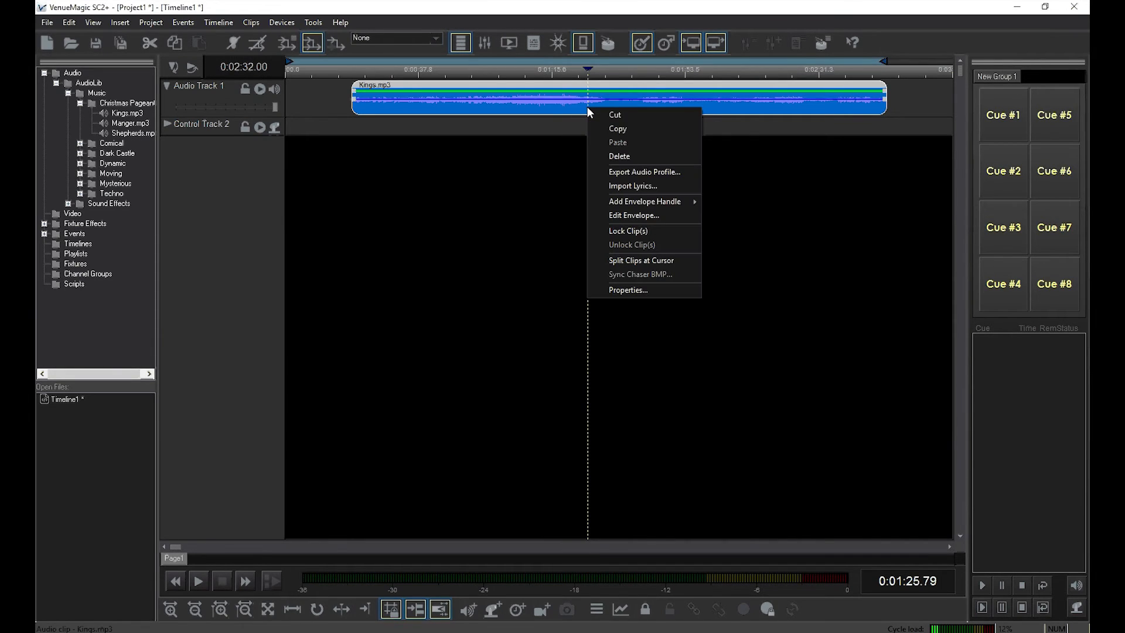
pyautogui.moveTo(642, 261)
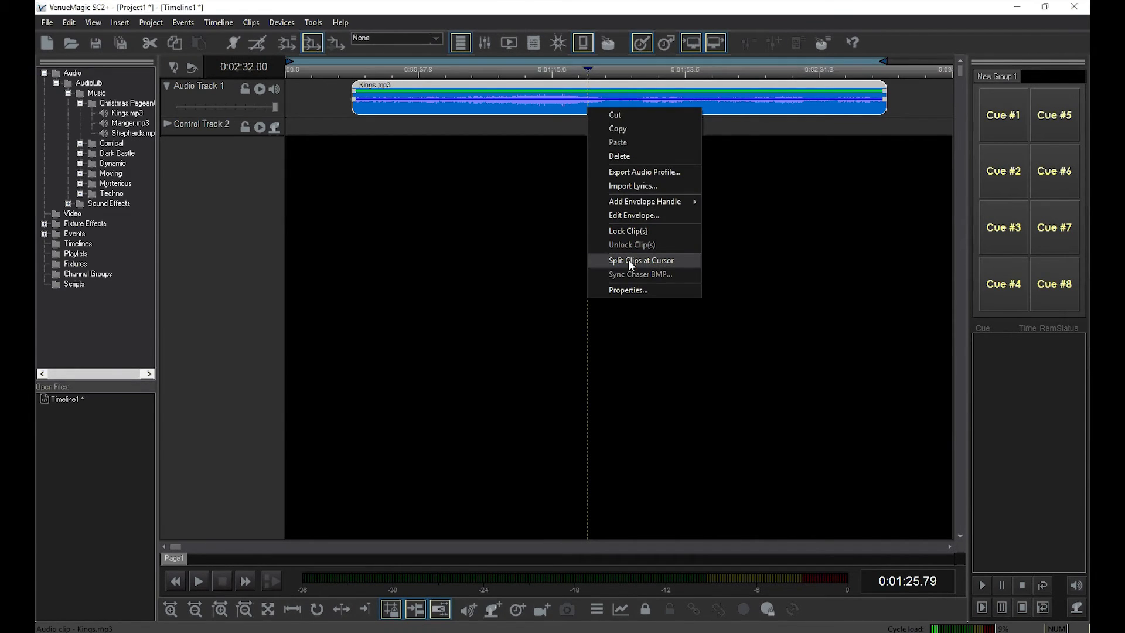
pyautogui.click(641, 260)
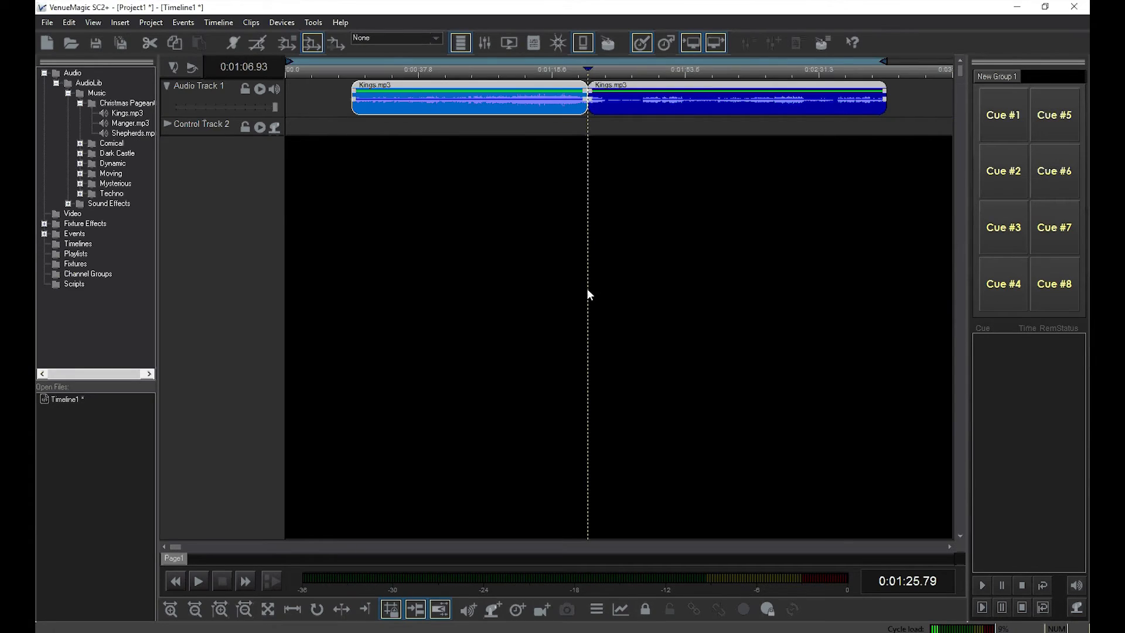
pyautogui.click(465, 69)
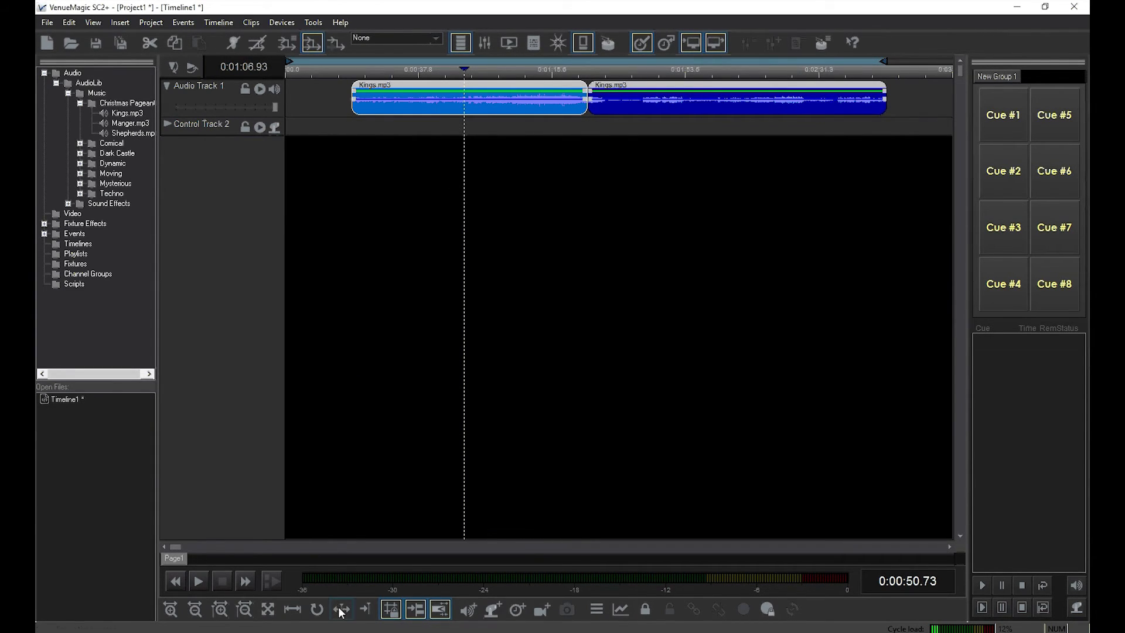
pyautogui.moveTo(363, 609)
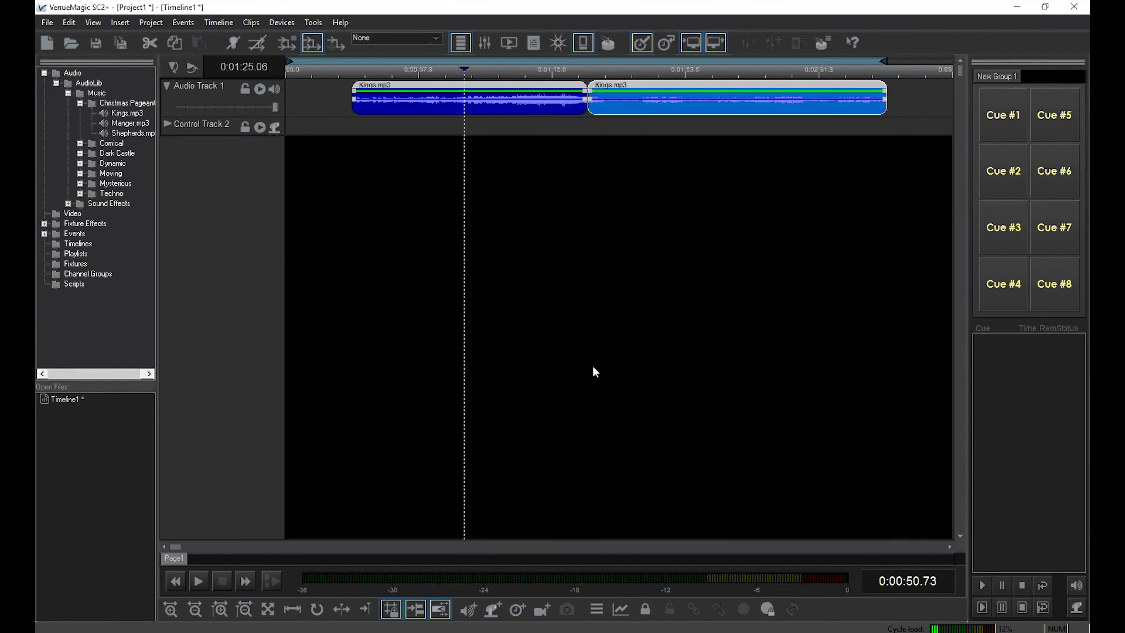
pyautogui.moveTo(554, 446)
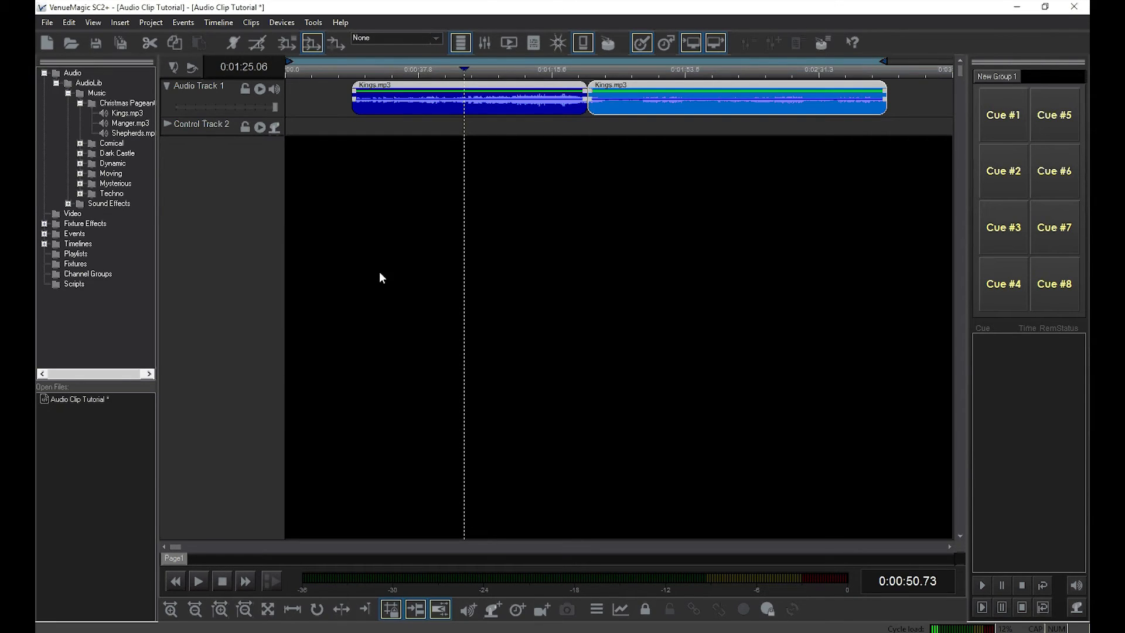
# Step: Insert a new Audio Track 5 for the animal sound clips and set the playhead at the third clip
pyautogui.click(119, 22)
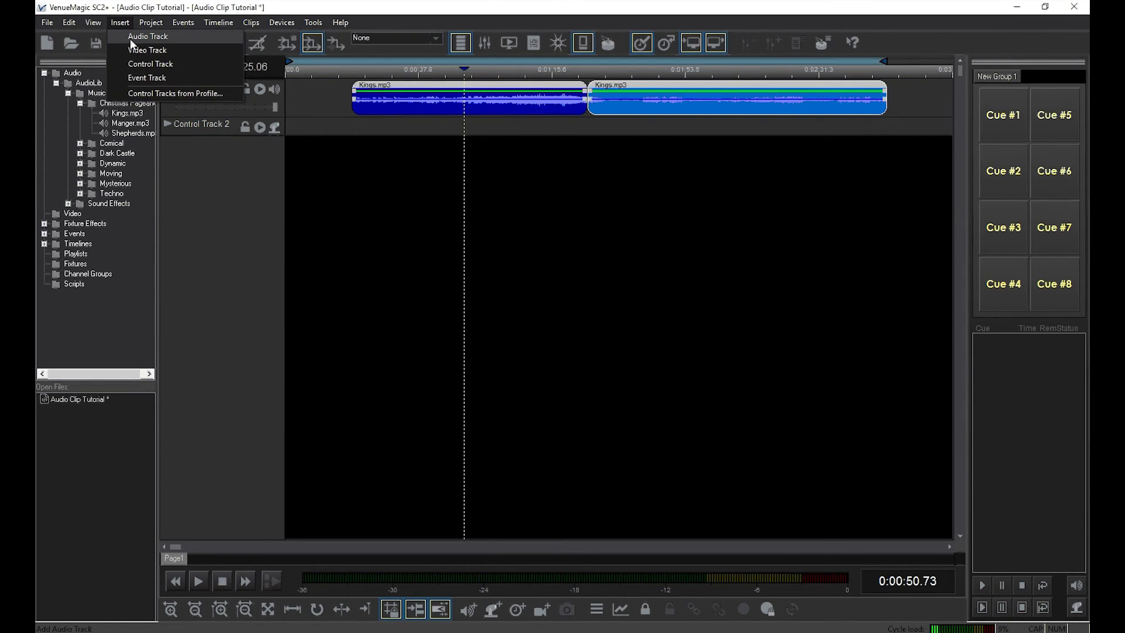
pyautogui.click(147, 36)
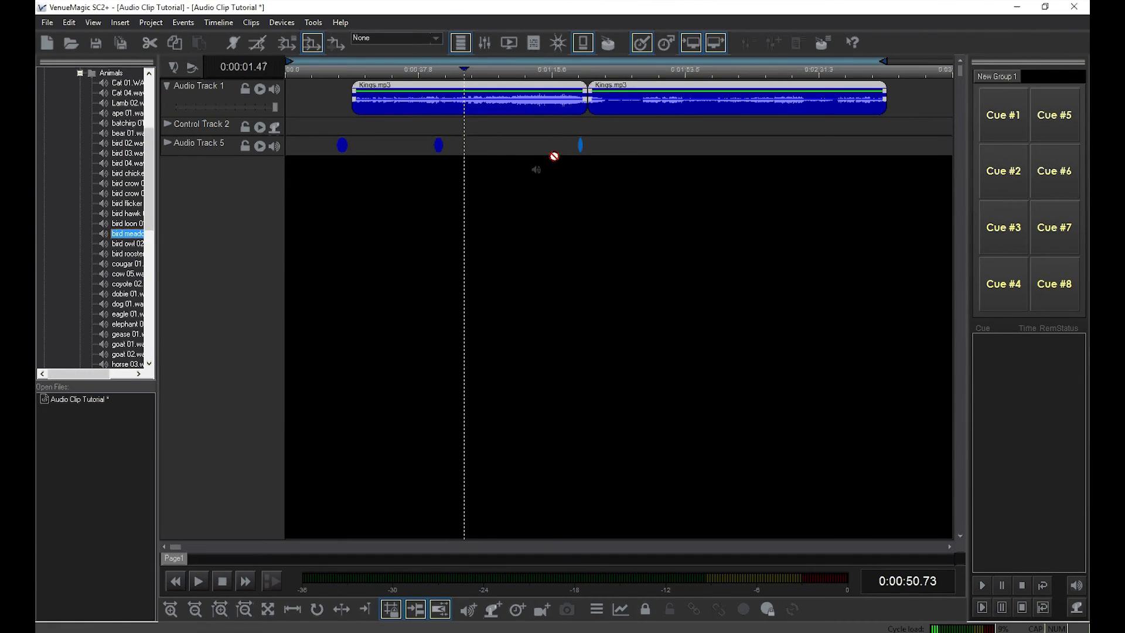
pyautogui.click(534, 70)
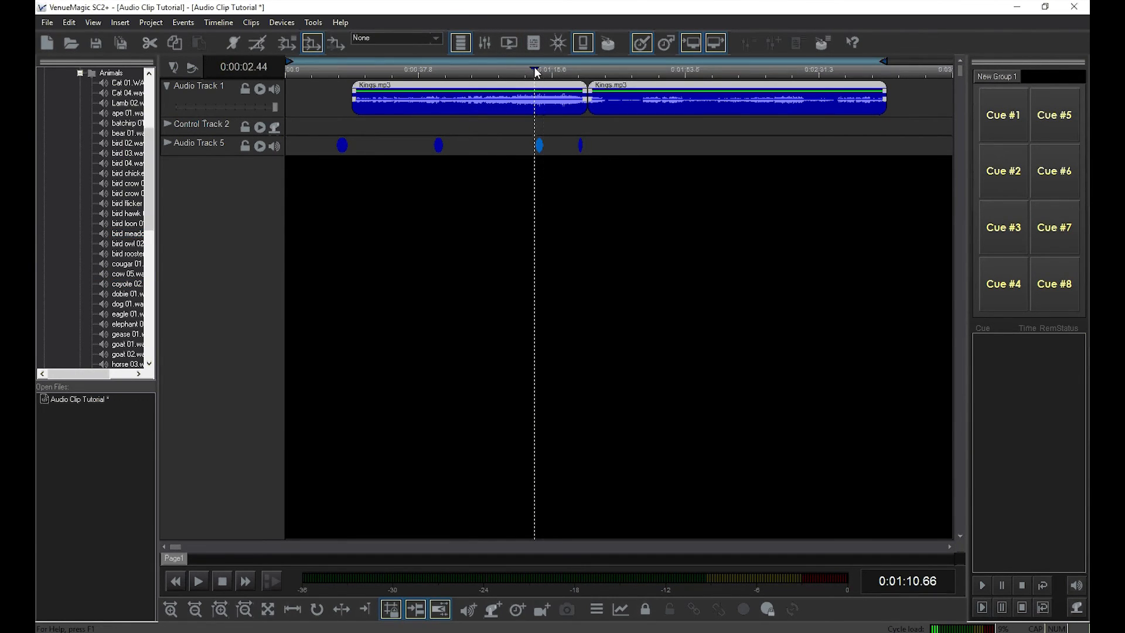
pyautogui.moveTo(645, 176)
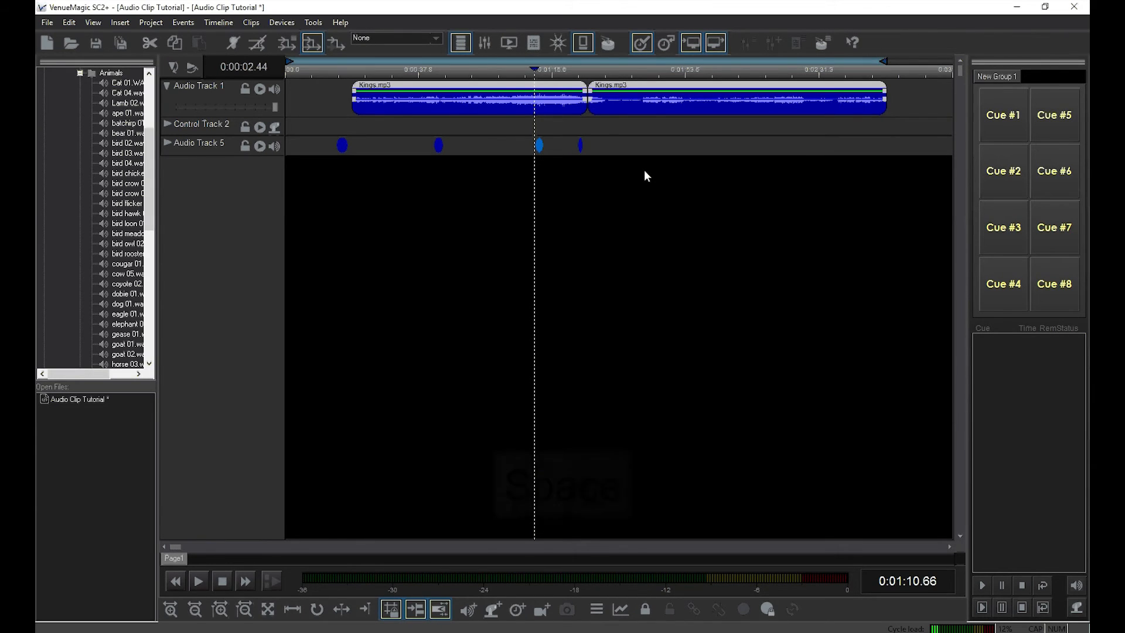
pyautogui.press('space')
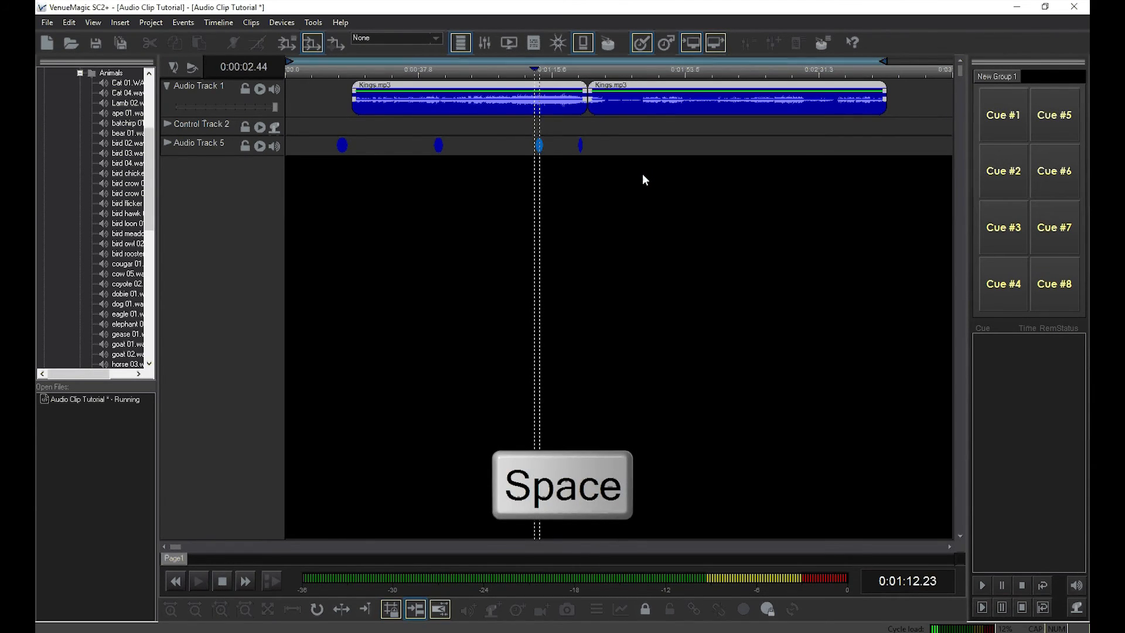
pyautogui.press('space')
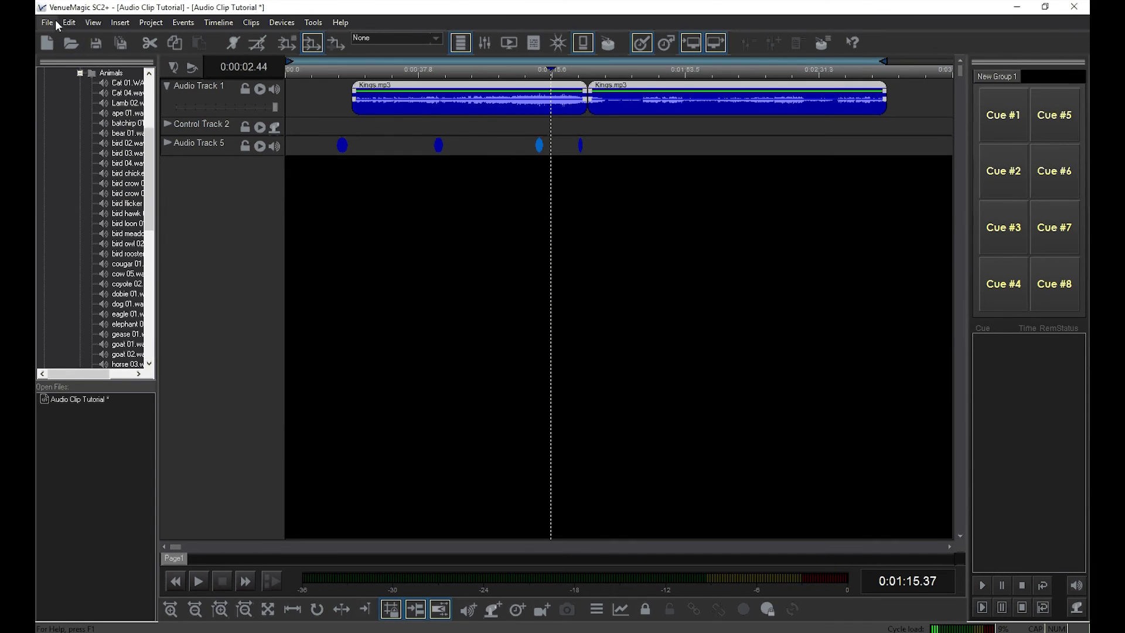
# Step: Run File > Save All and name the project 'Audio Clip Tutorial'
pyautogui.click(47, 23)
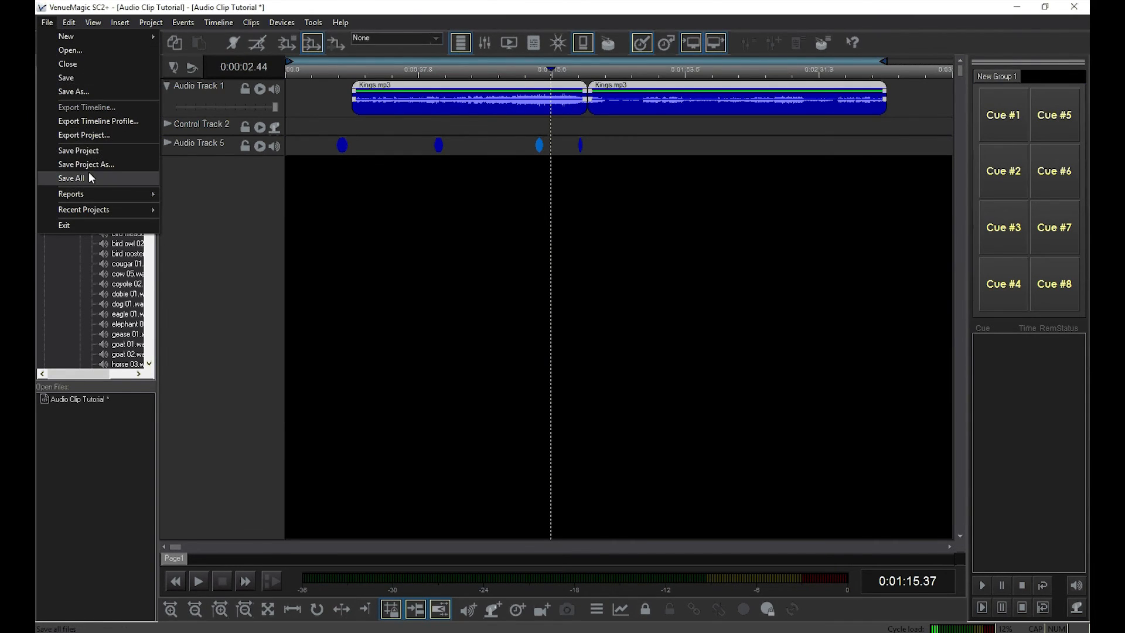
pyautogui.click(86, 164)
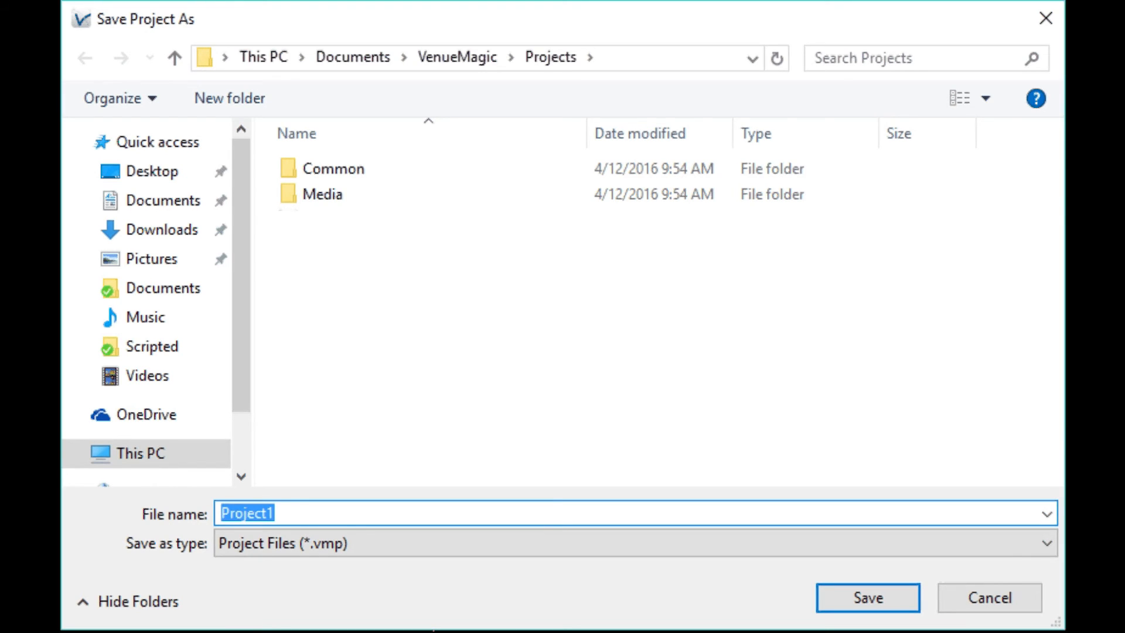
pyautogui.write('Audio')
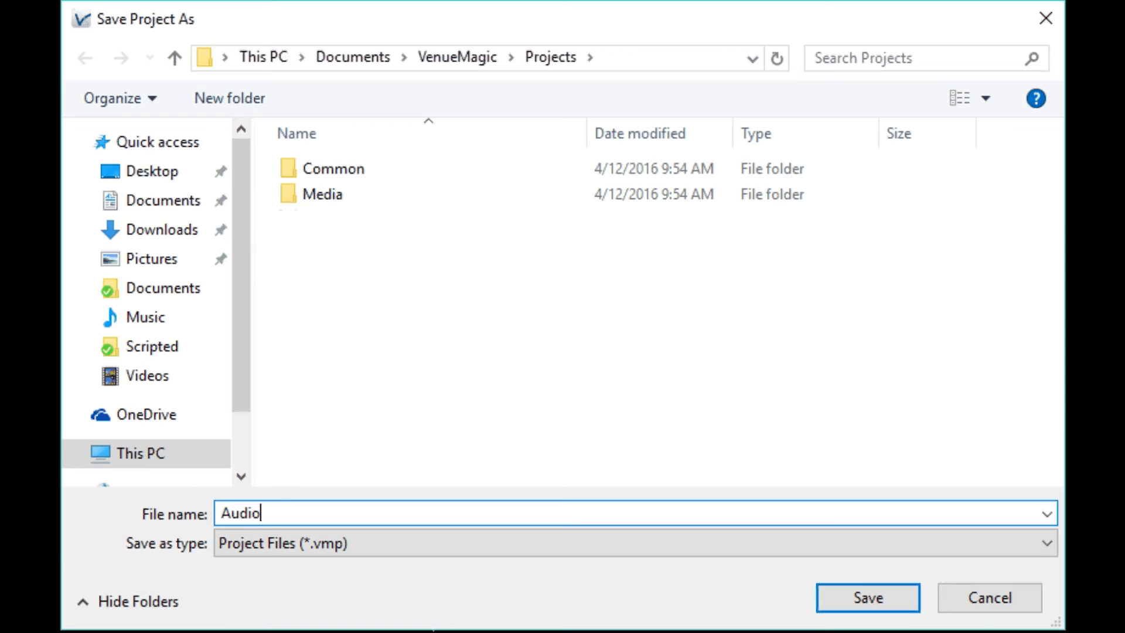
pyautogui.write('Clip')
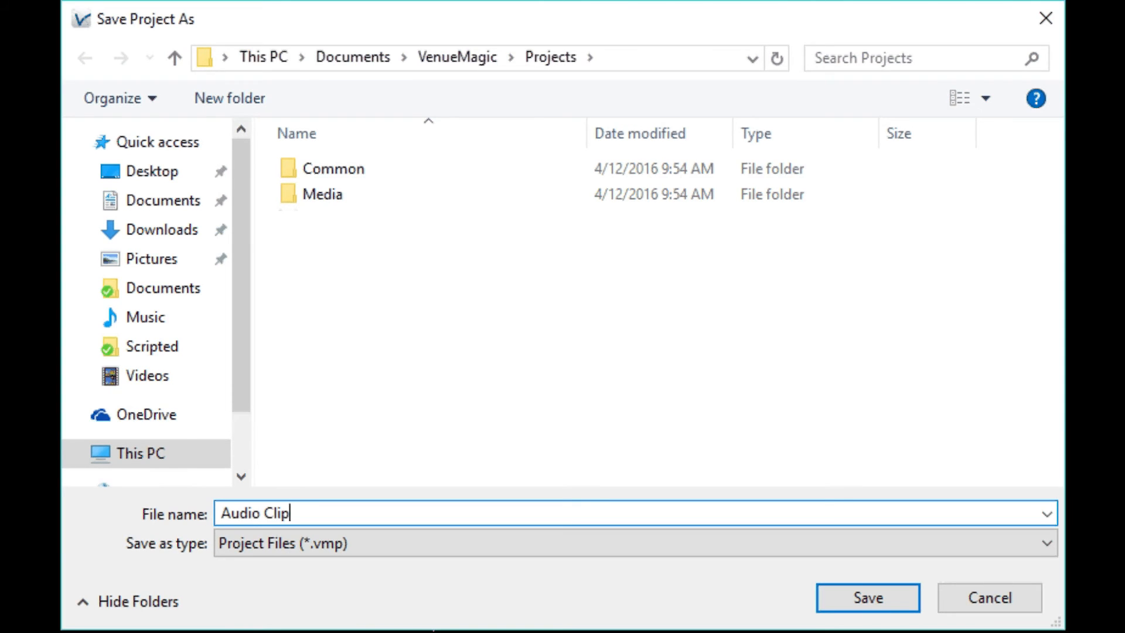
pyautogui.write('Tutorial')
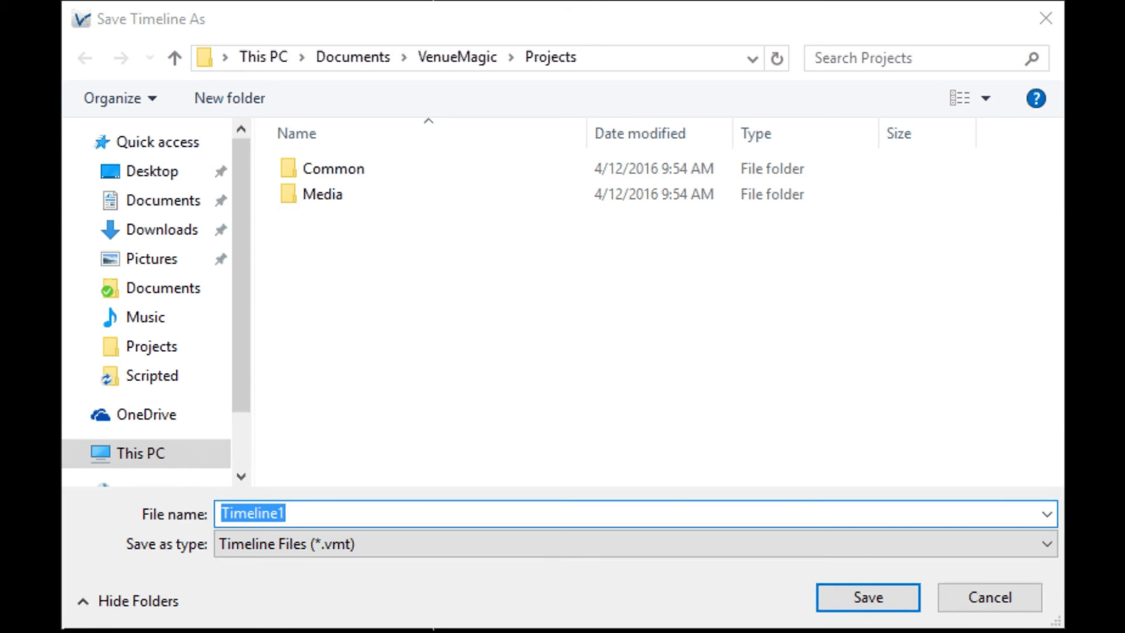
# Step: Name the timeline 'Audio Clip Tutorial' and confirm the save
pyautogui.write('Audio Clip T')
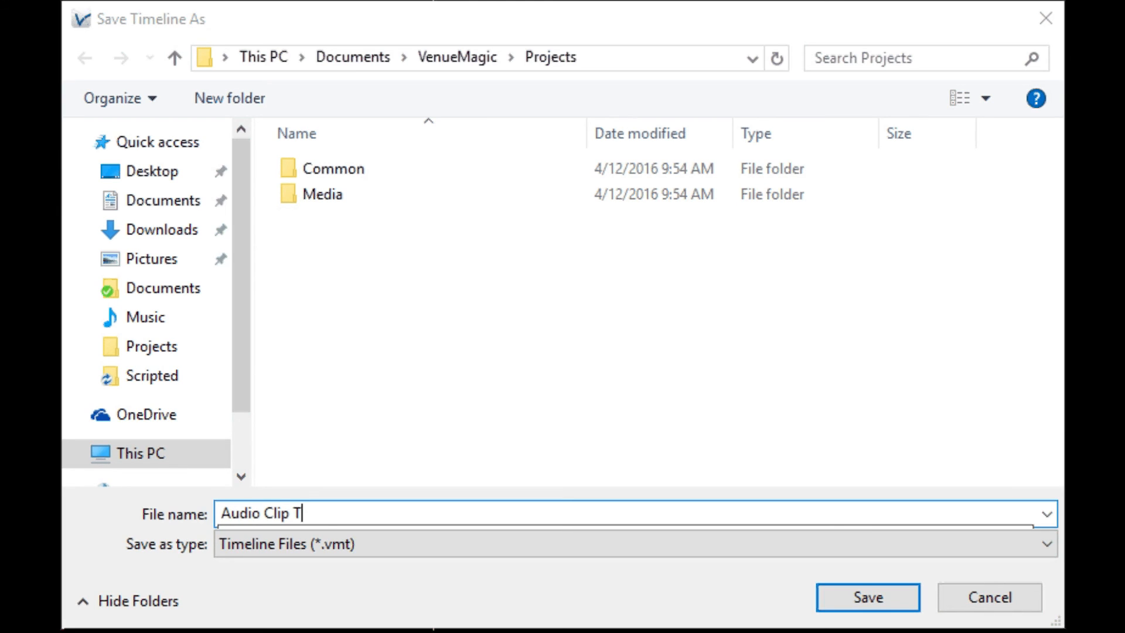
pyautogui.write('utorial')
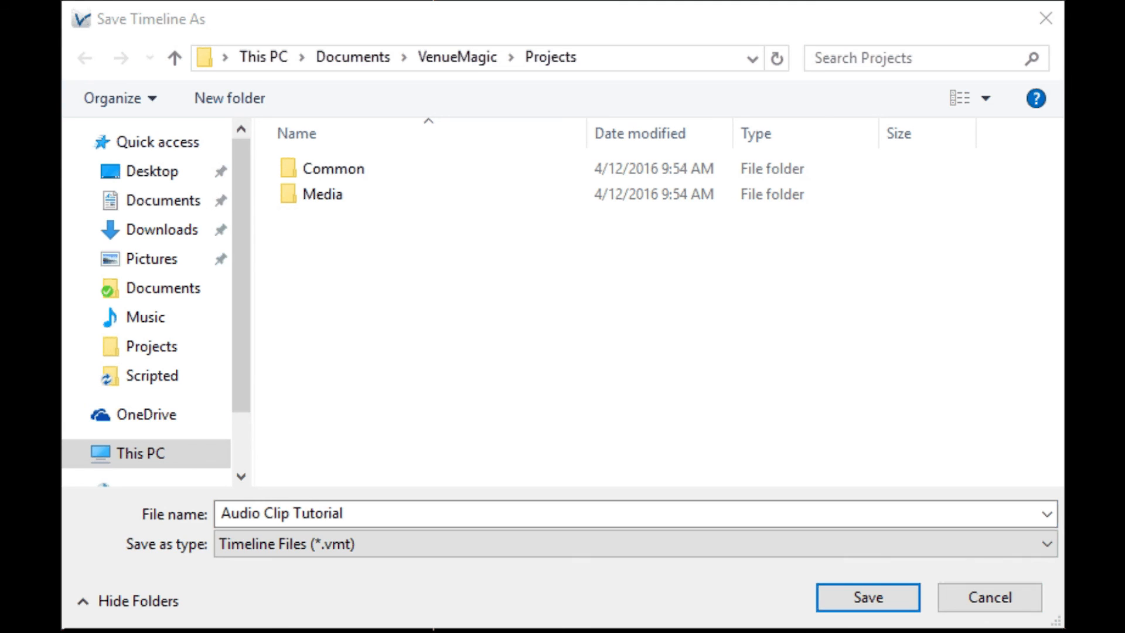
pyautogui.click(866, 597)
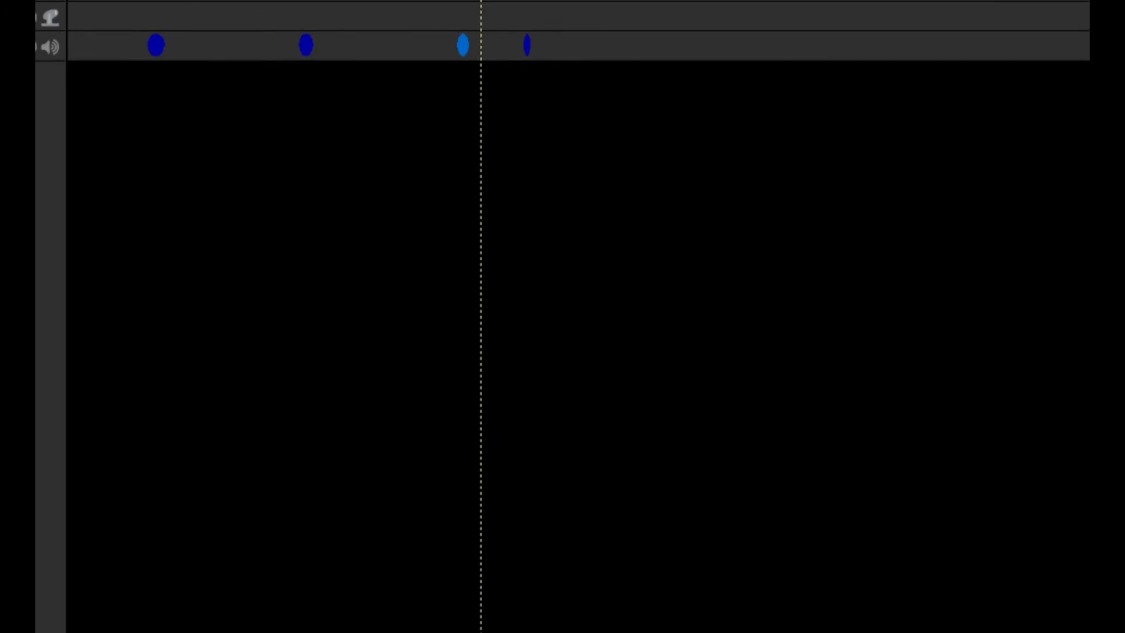